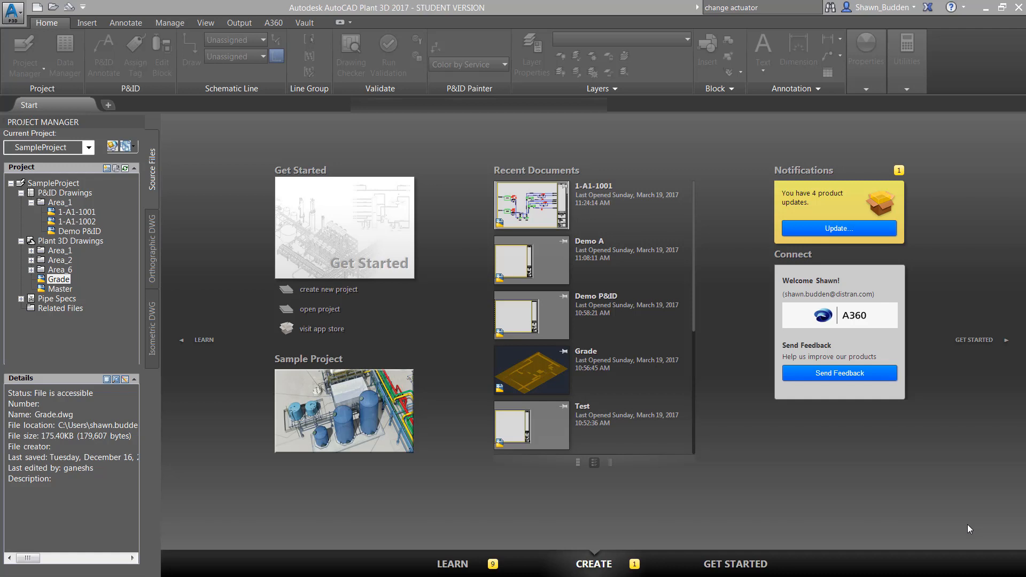
{"action": "mouse_move", "coordinate": [968, 528]}
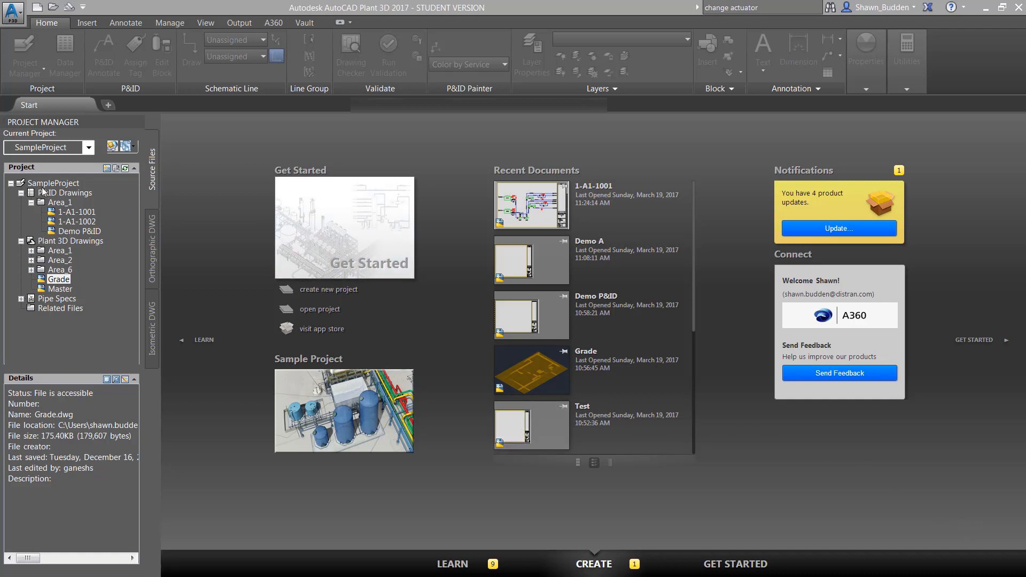
Create a new P&ID drawing named Demo under the P&ID Drawings folder of SampleProject.
{"action": "right_click", "coordinate": [52, 192]}
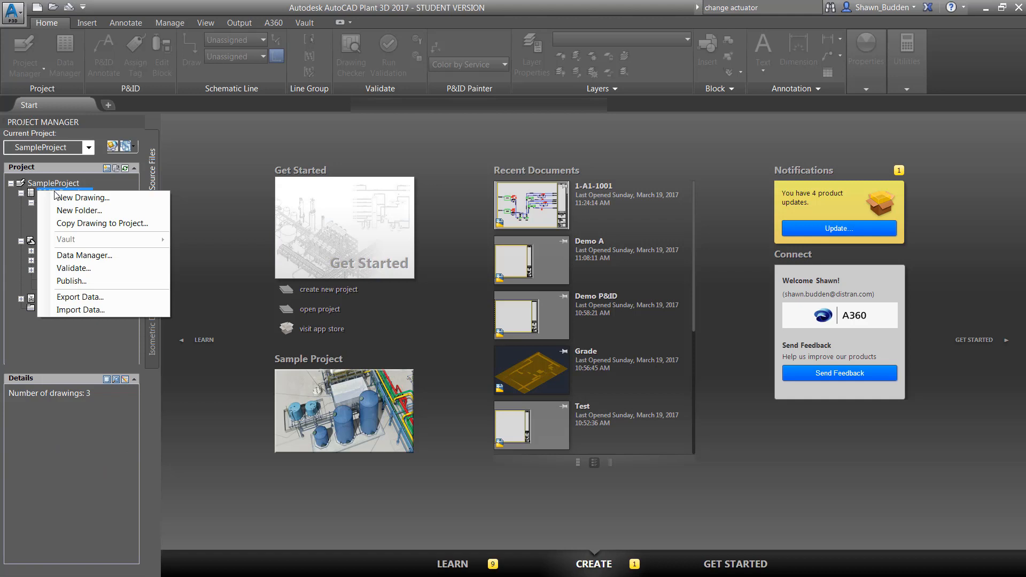
{"action": "left_click", "coordinate": [83, 197]}
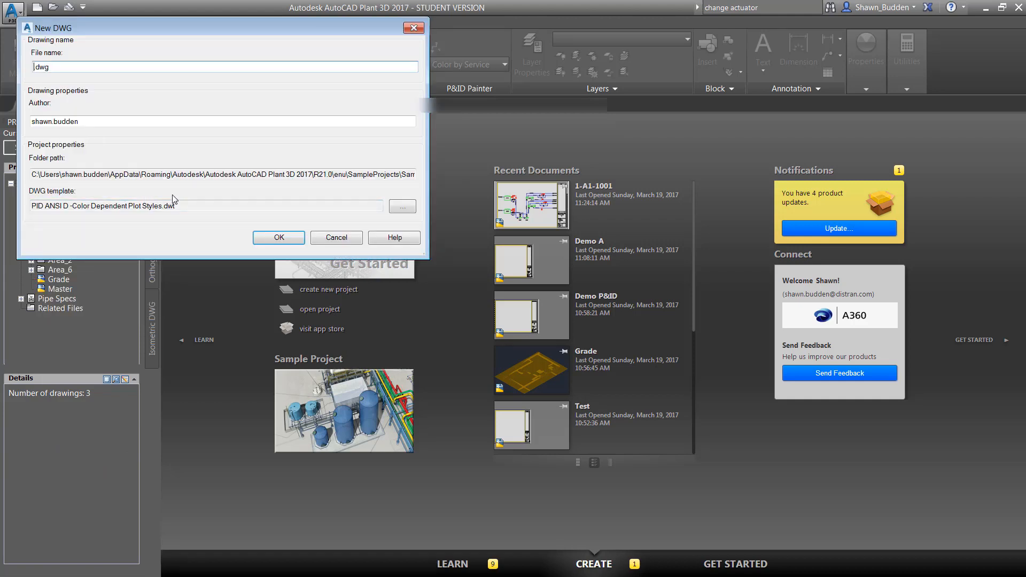
{"action": "type", "text": "D"}
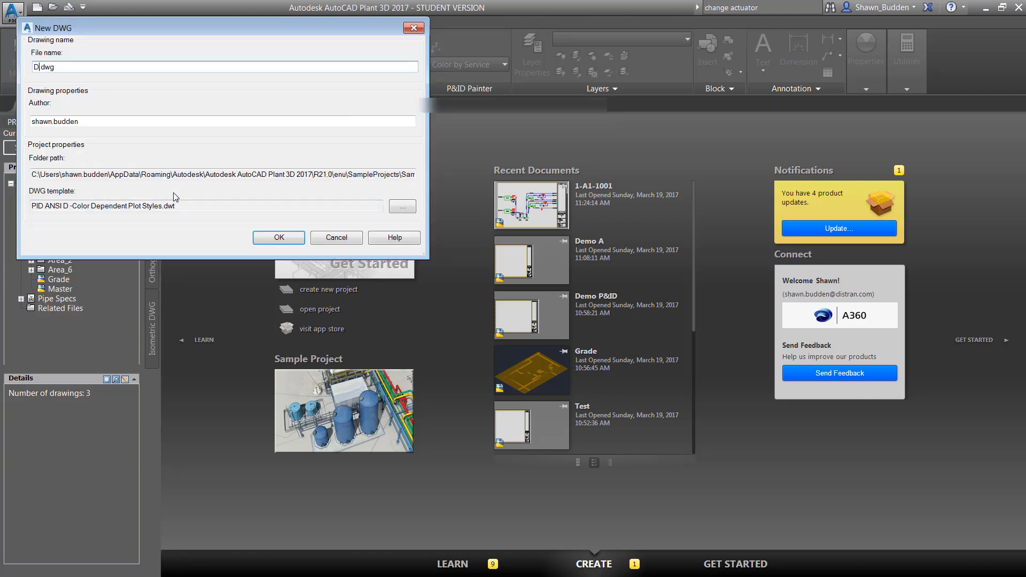
{"action": "type", "text": "emo"}
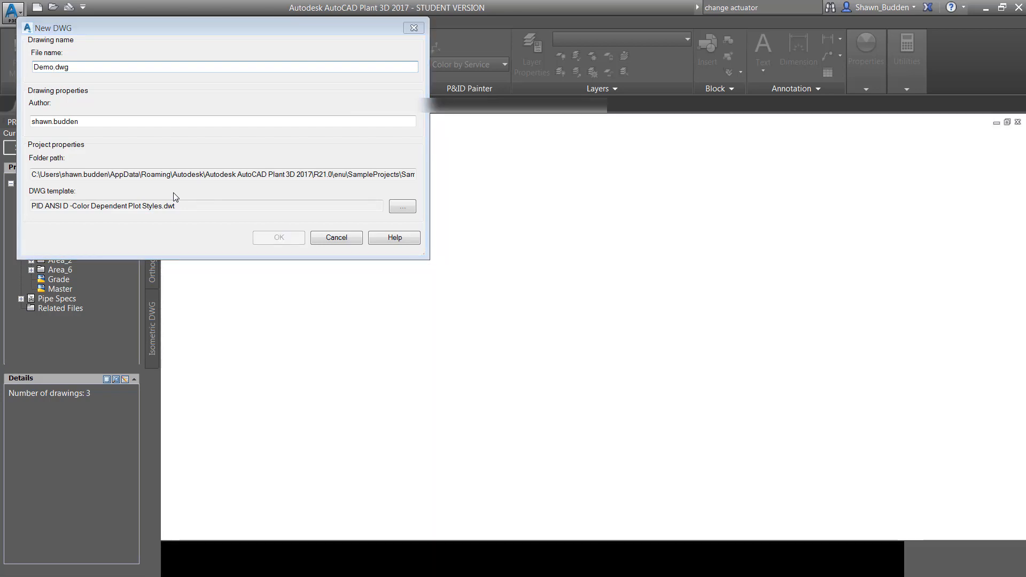
{"action": "left_click", "coordinate": [278, 238]}
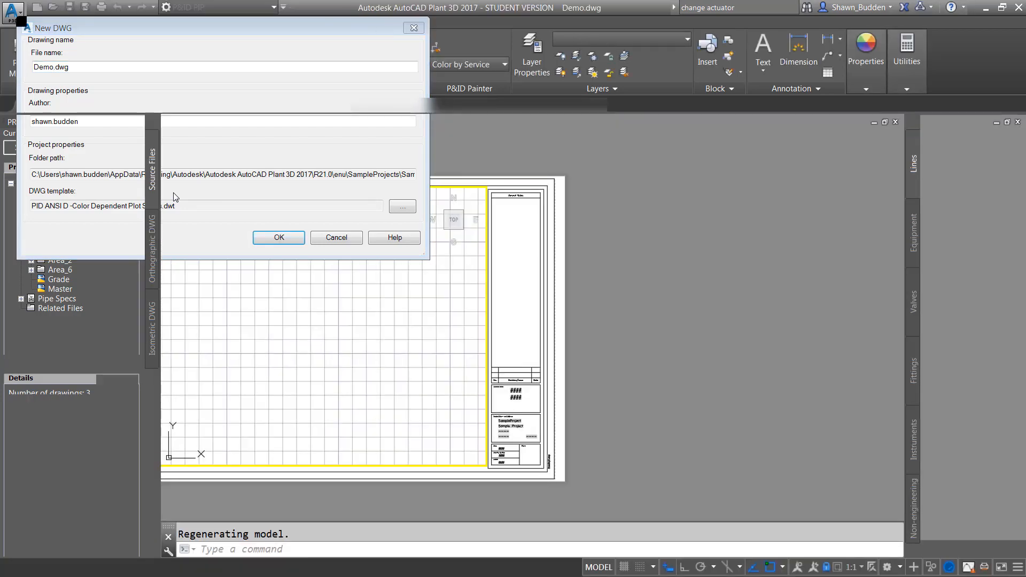
Confirm the Demo drawing dialog so the new drawing opens.
{"action": "left_click", "coordinate": [278, 237]}
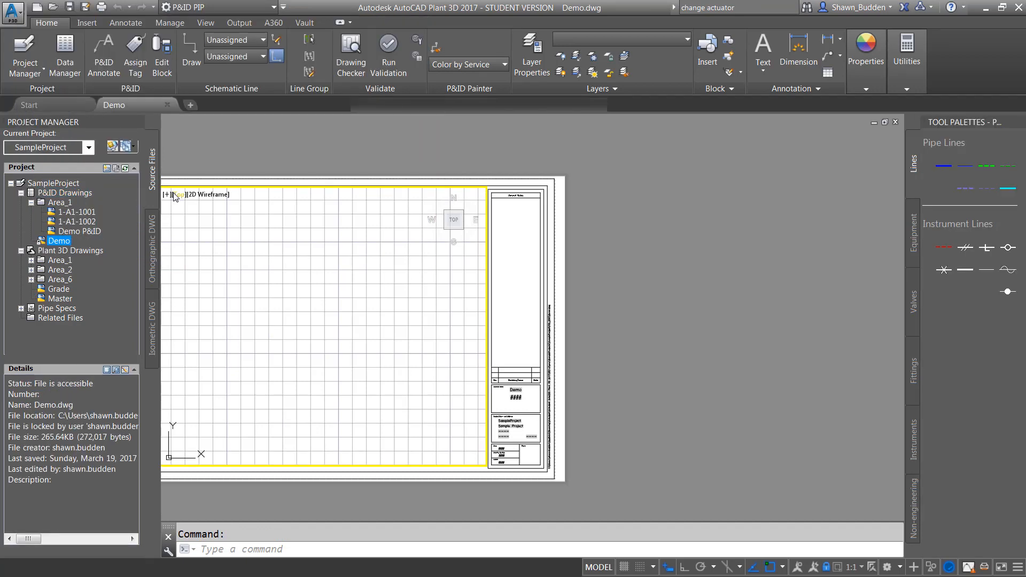
{"action": "mouse_move", "coordinate": [175, 195]}
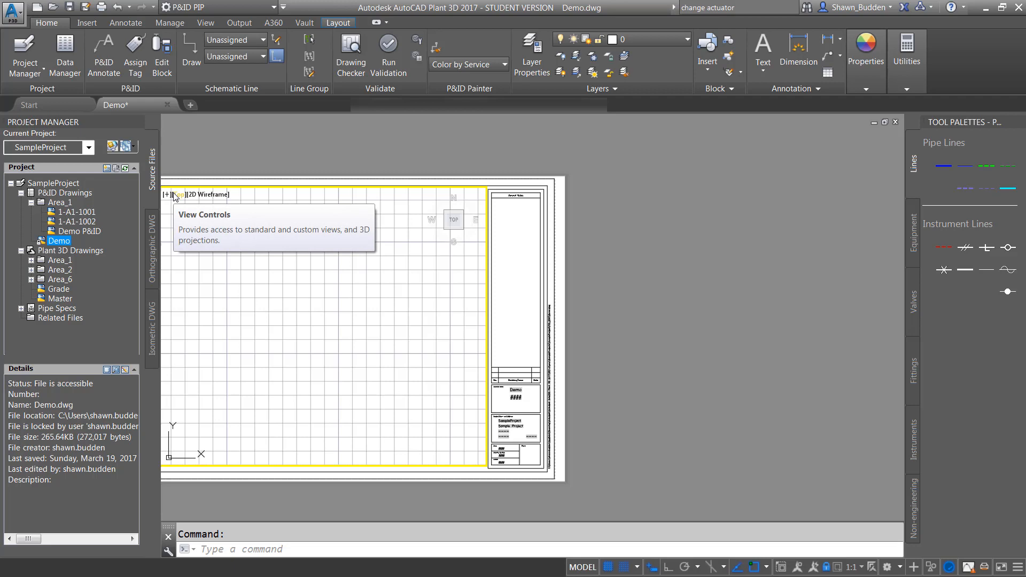
{"action": "mouse_move", "coordinate": [182, 101]}
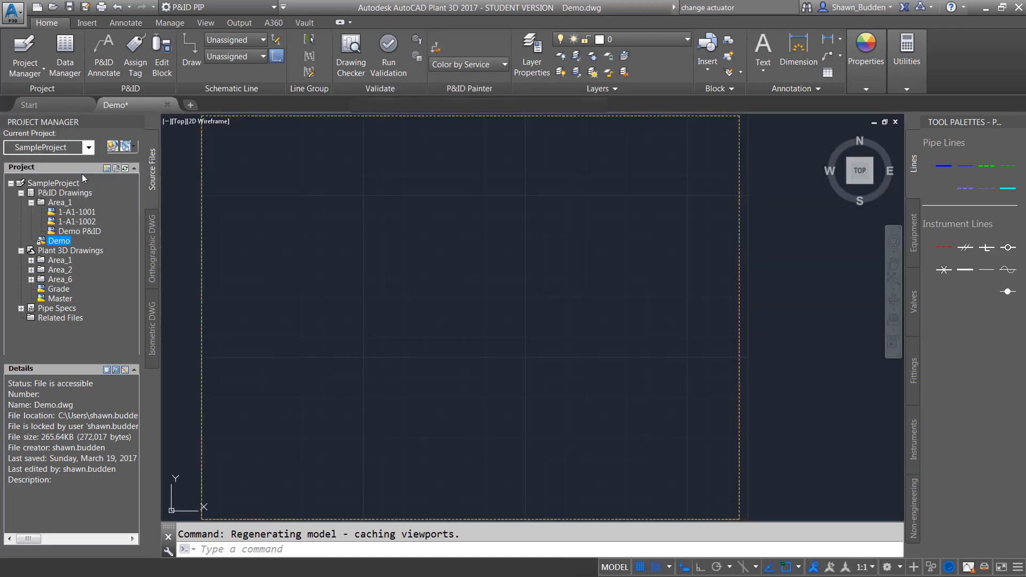
{"action": "mouse_move", "coordinate": [481, 232]}
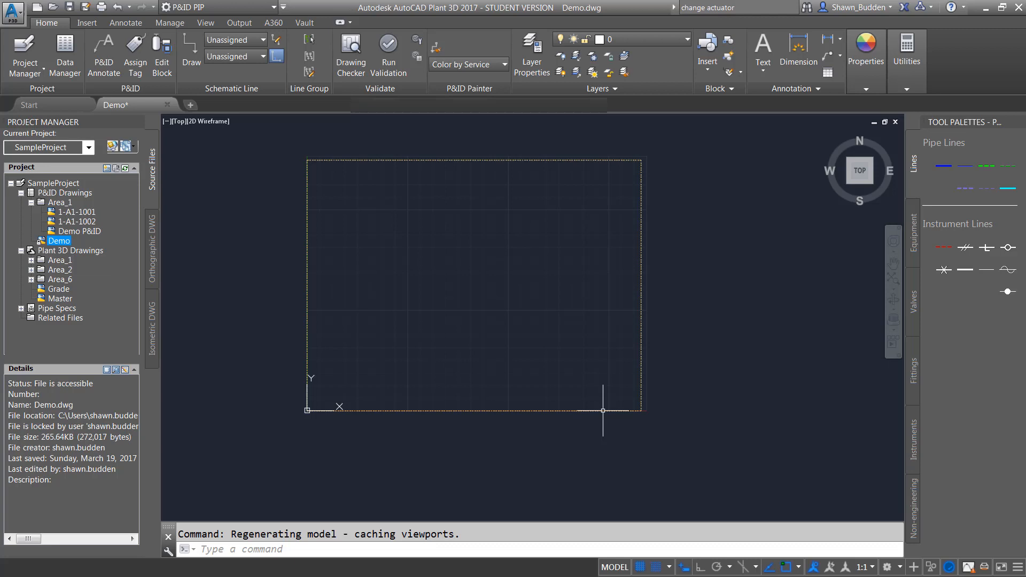
{"action": "mouse_move", "coordinate": [410, 415]}
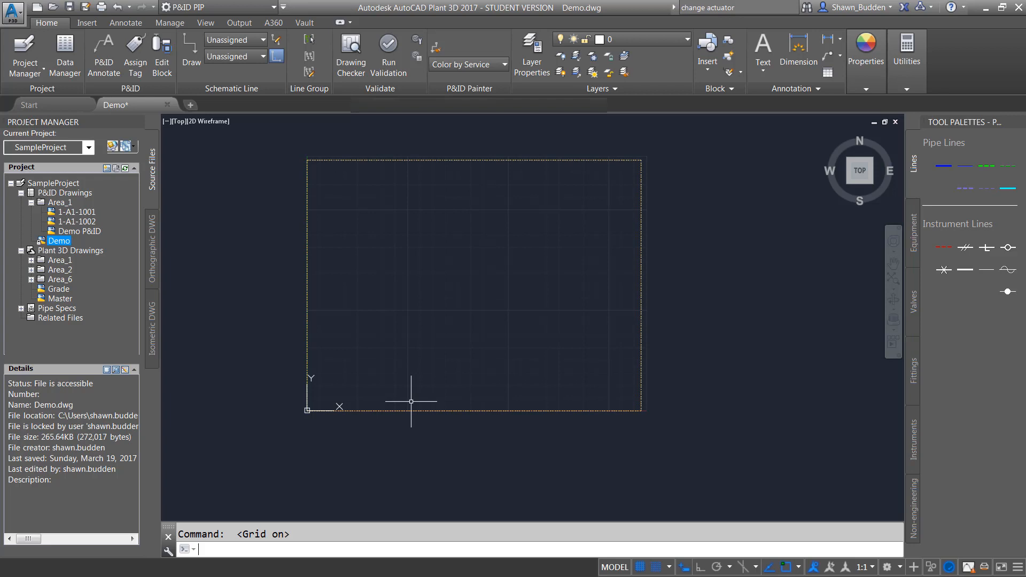
{"action": "mouse_move", "coordinate": [473, 436]}
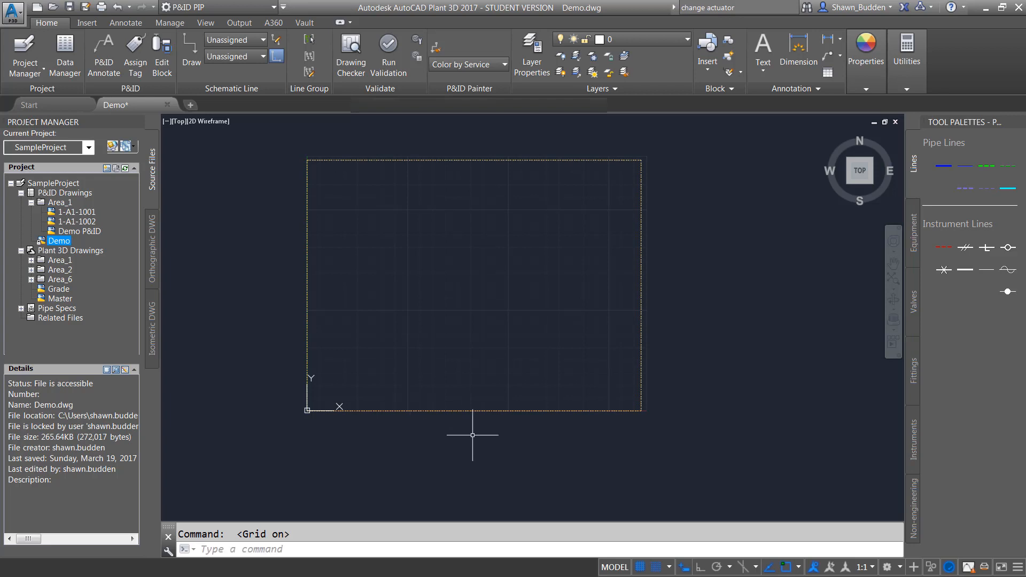
{"action": "mouse_move", "coordinate": [657, 567]}
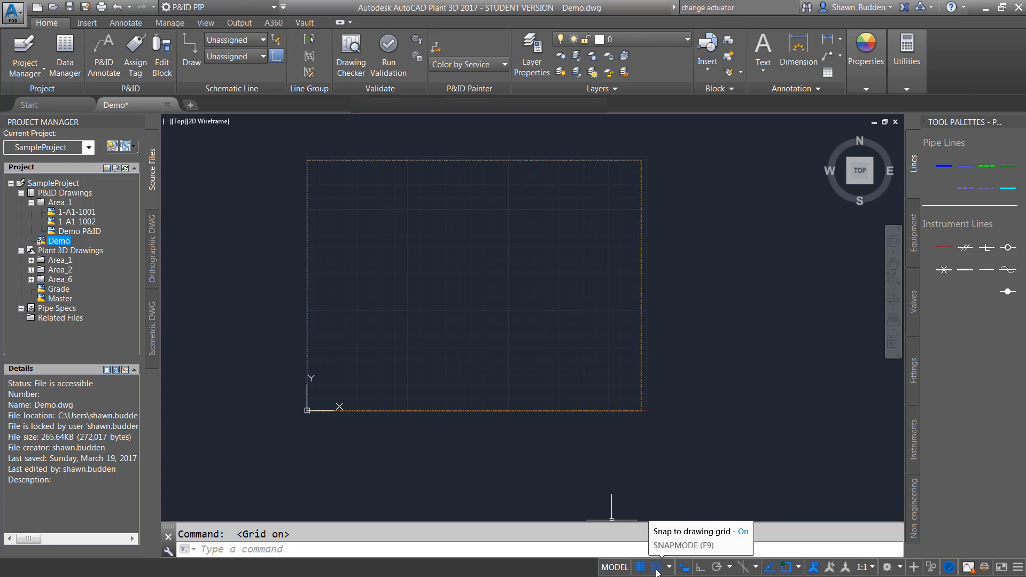
Set snap X and Y spacing to 0.1250 in the Snap and Grid settings and apply it.
{"action": "left_click", "coordinate": [669, 566]}
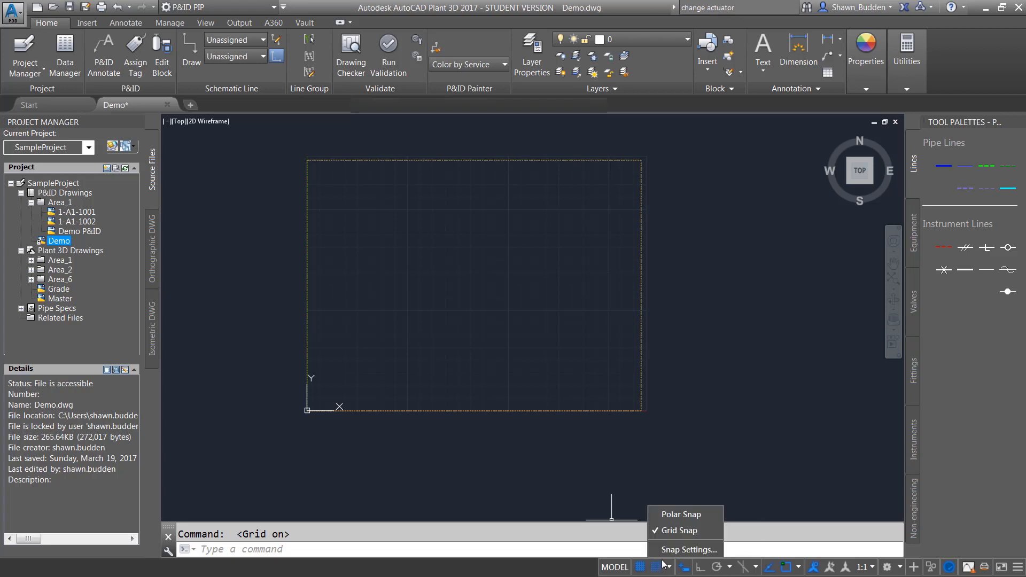
{"action": "left_click", "coordinate": [689, 549]}
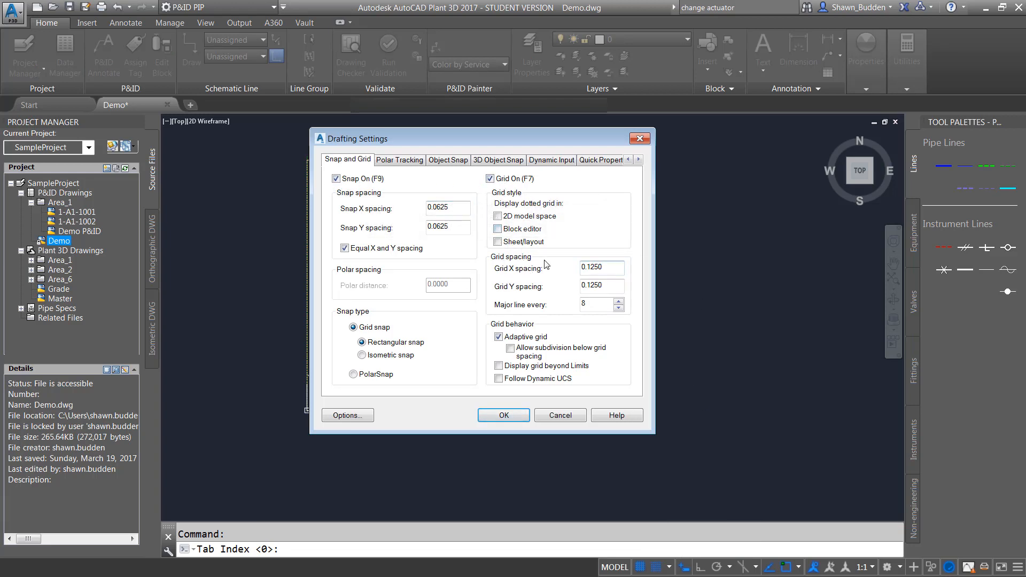
{"action": "mouse_move", "coordinate": [599, 274]}
{"action": "type", "text": "0.1250"}
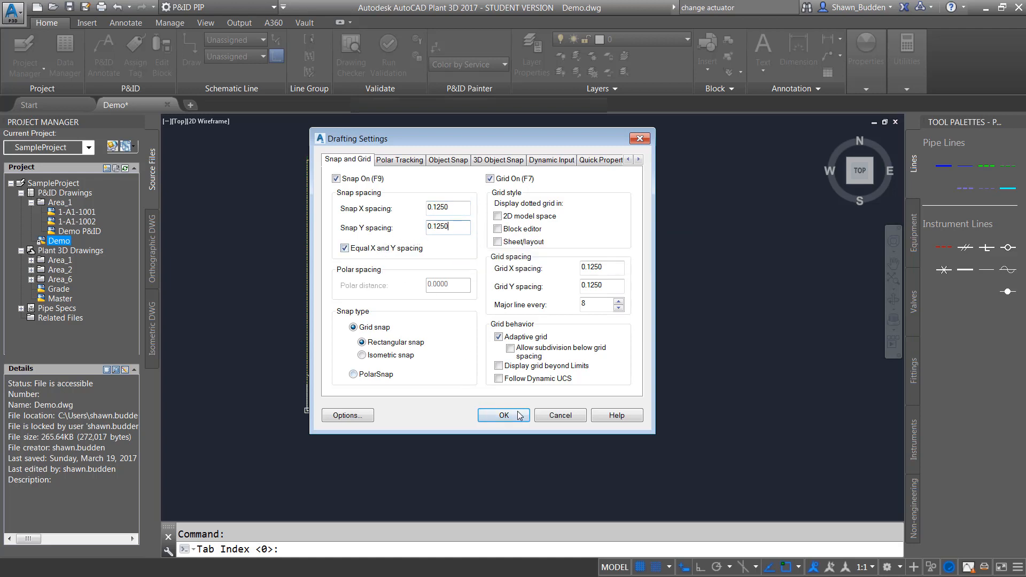
{"action": "left_click", "coordinate": [503, 414]}
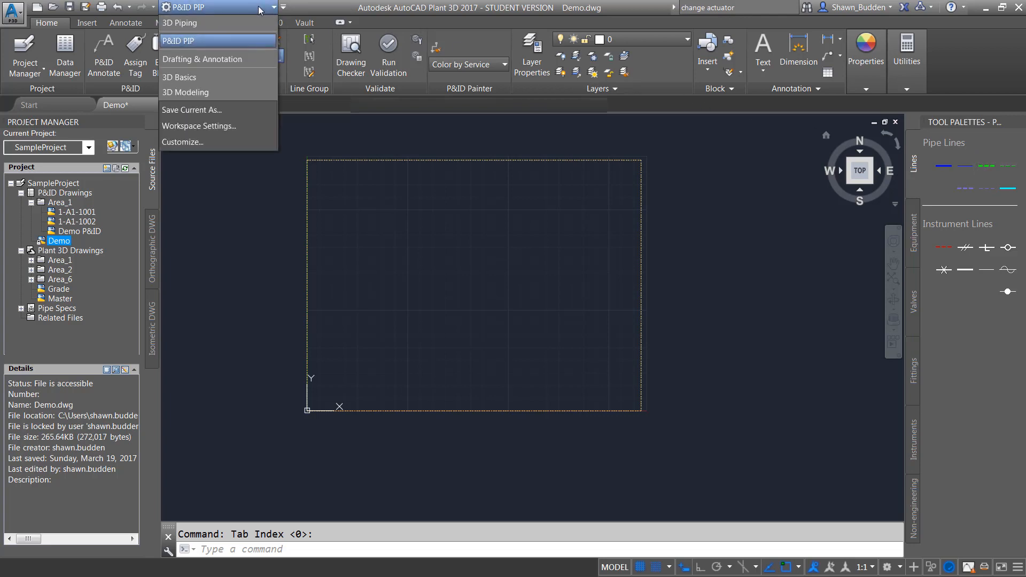
{"action": "mouse_move", "coordinate": [194, 26]}
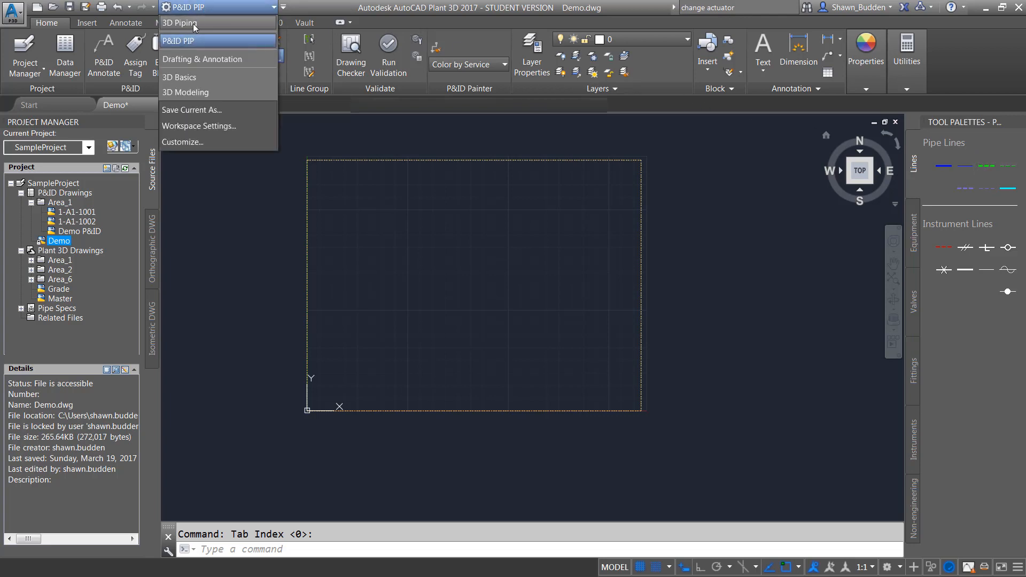
Switch to the 3D Piping workspace, then back to PID PIP from the status-bar workspace menu.
{"action": "left_click", "coordinate": [179, 25]}
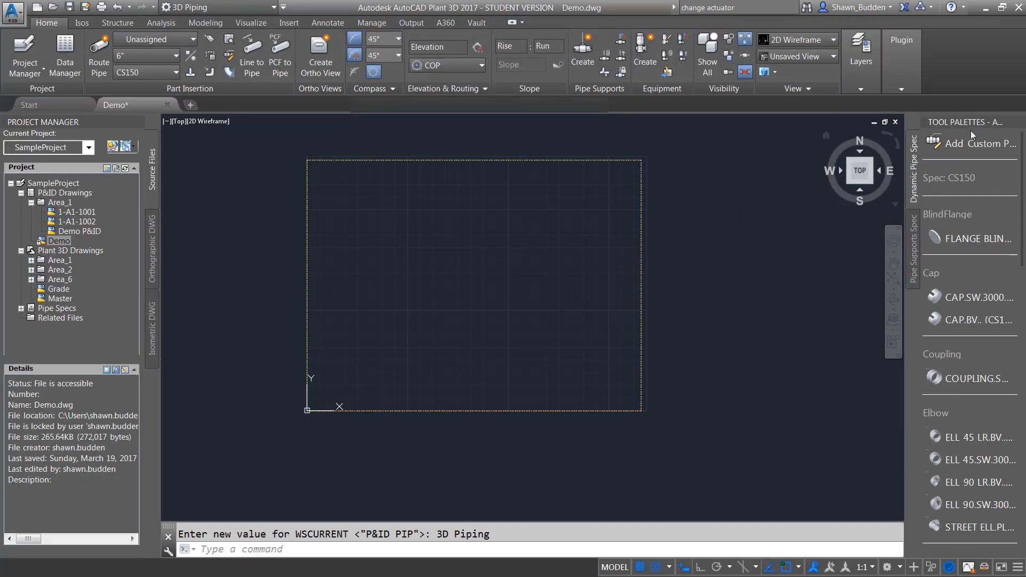
{"action": "mouse_move", "coordinate": [977, 428]}
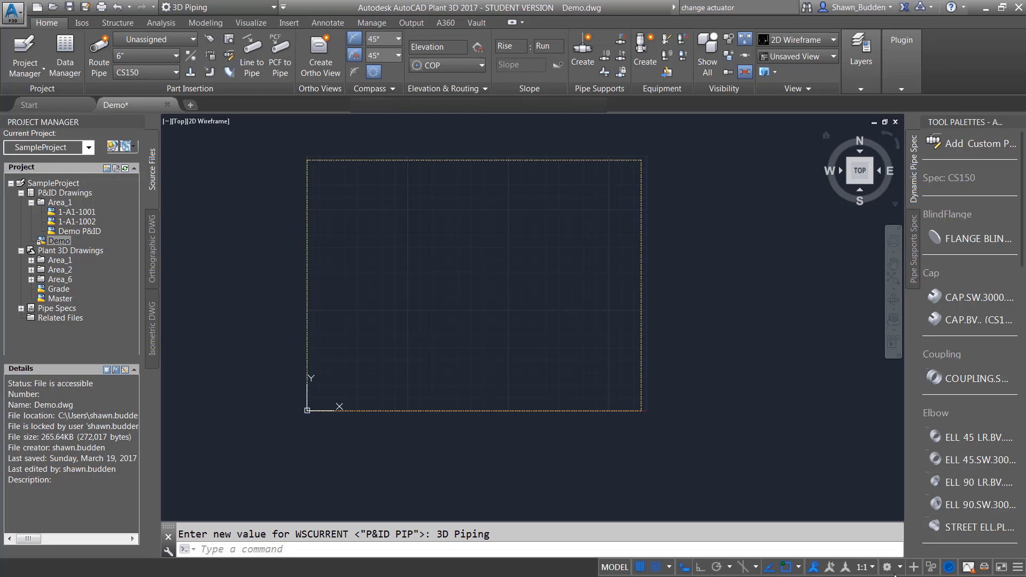
{"action": "left_click", "coordinate": [888, 566]}
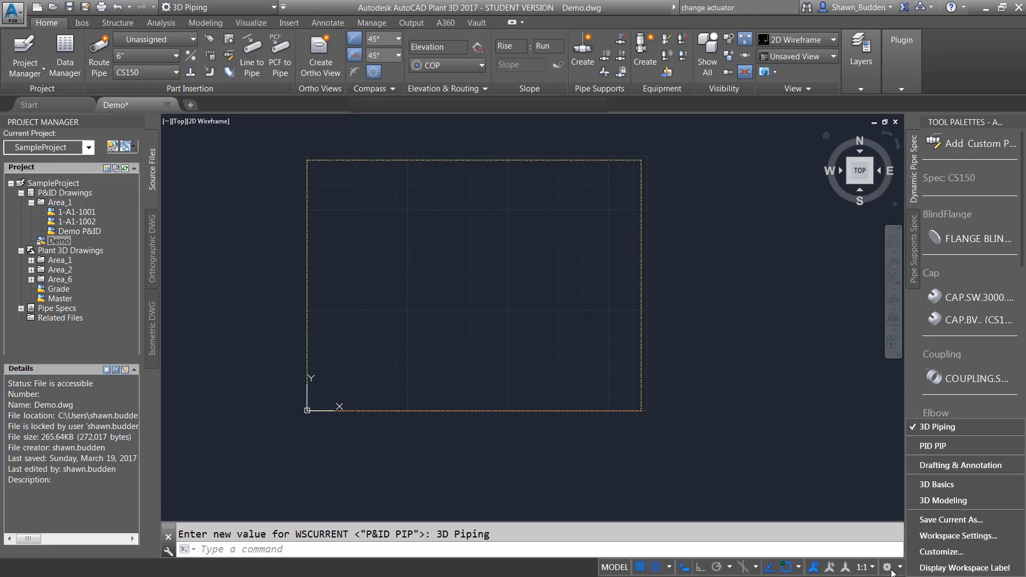
{"action": "mouse_move", "coordinate": [960, 452]}
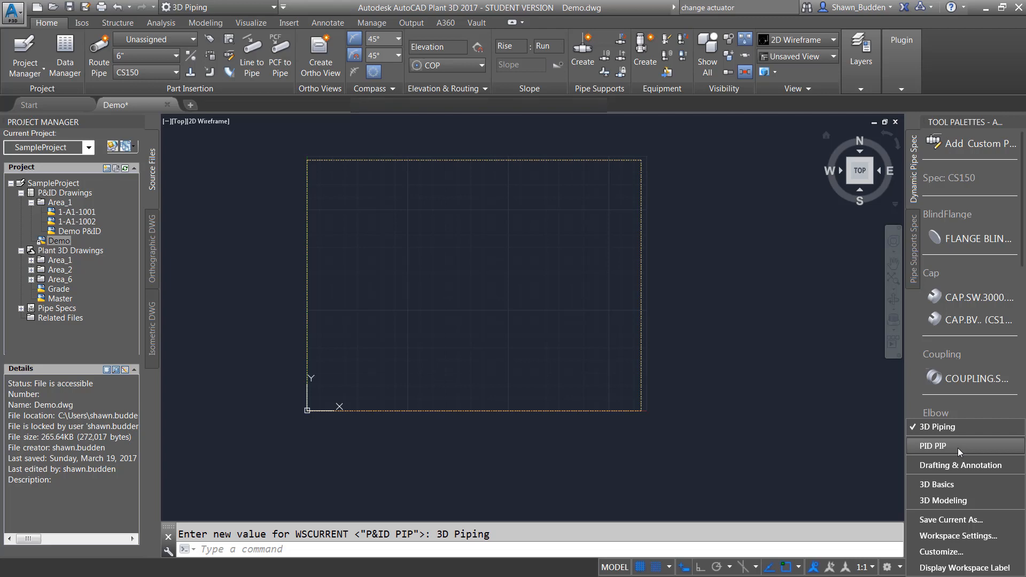
{"action": "left_click", "coordinate": [932, 446]}
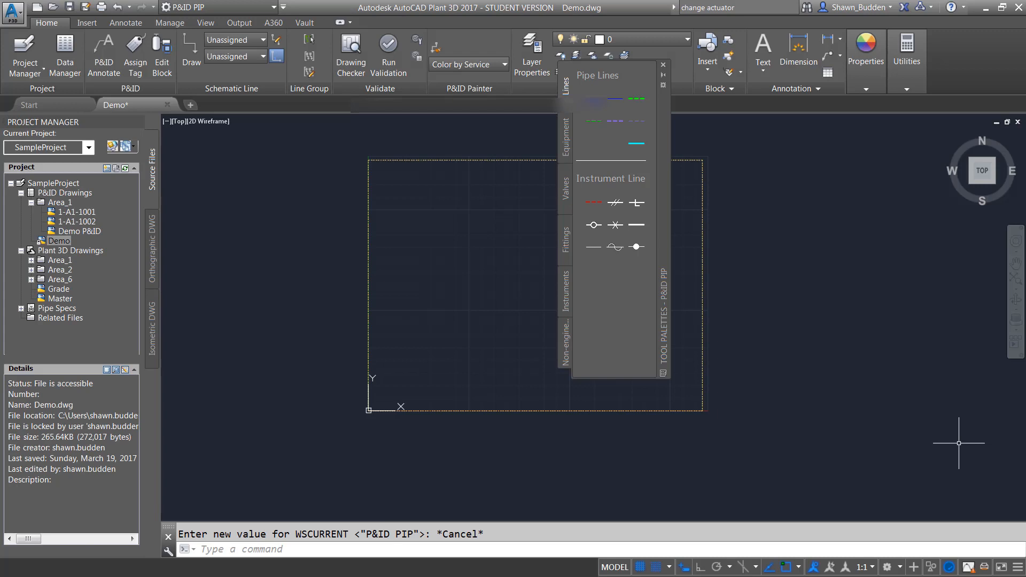
{"action": "mouse_move", "coordinate": [828, 253]}
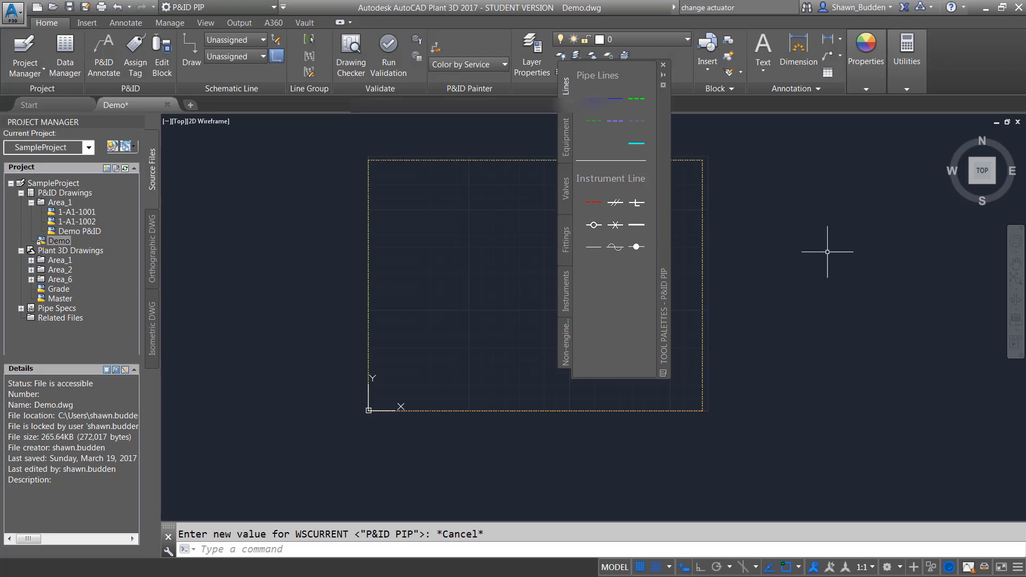
{"action": "left_click_drag", "start_coordinate": [620, 75], "coordinate": [651, 131]}
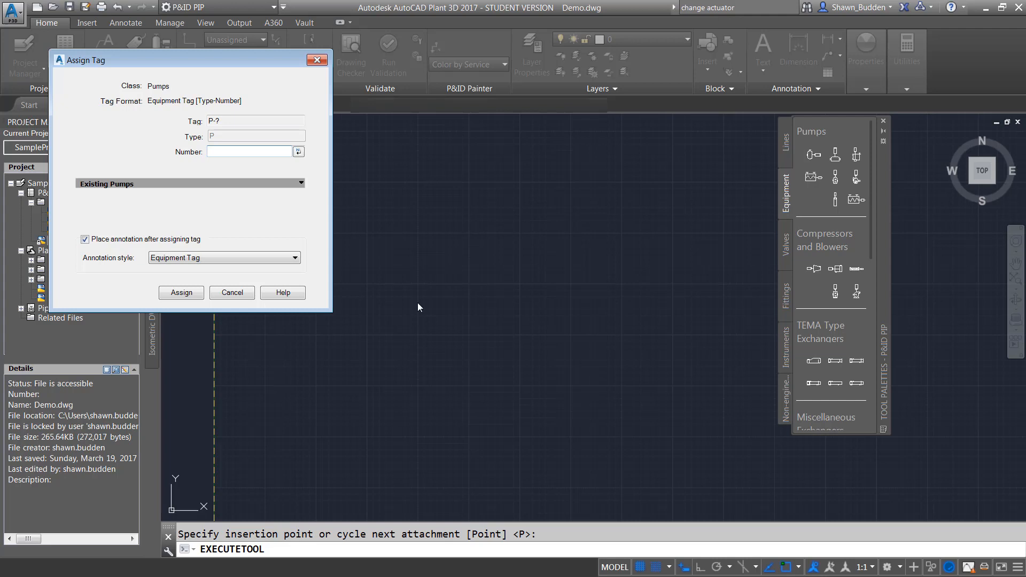
{"action": "mouse_move", "coordinate": [336, 143]}
{"action": "type", "text": "001"}
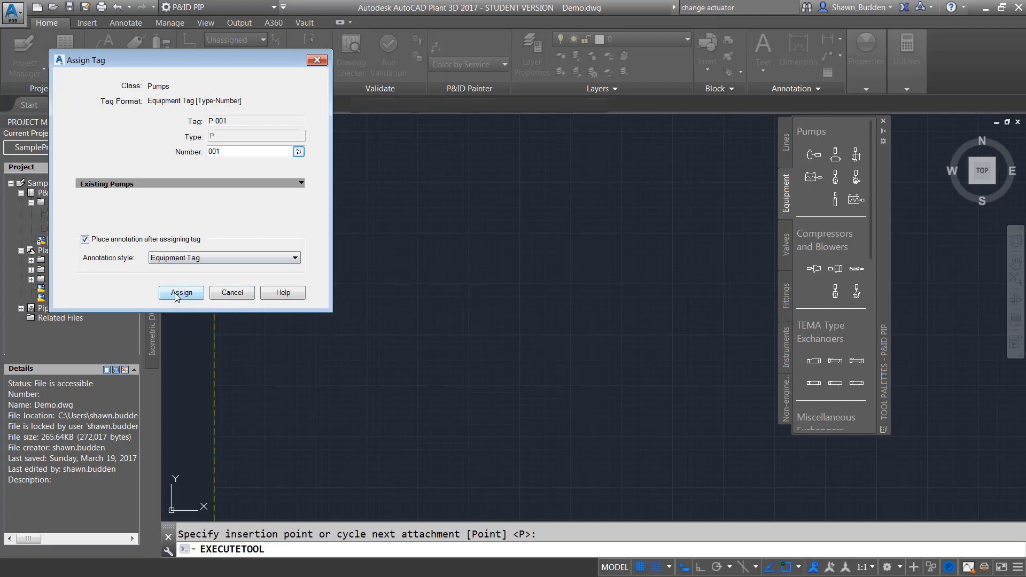
Assign tag P-001 to the horizontal pump in the Assign Tag dialog.
{"action": "left_click", "coordinate": [180, 293]}
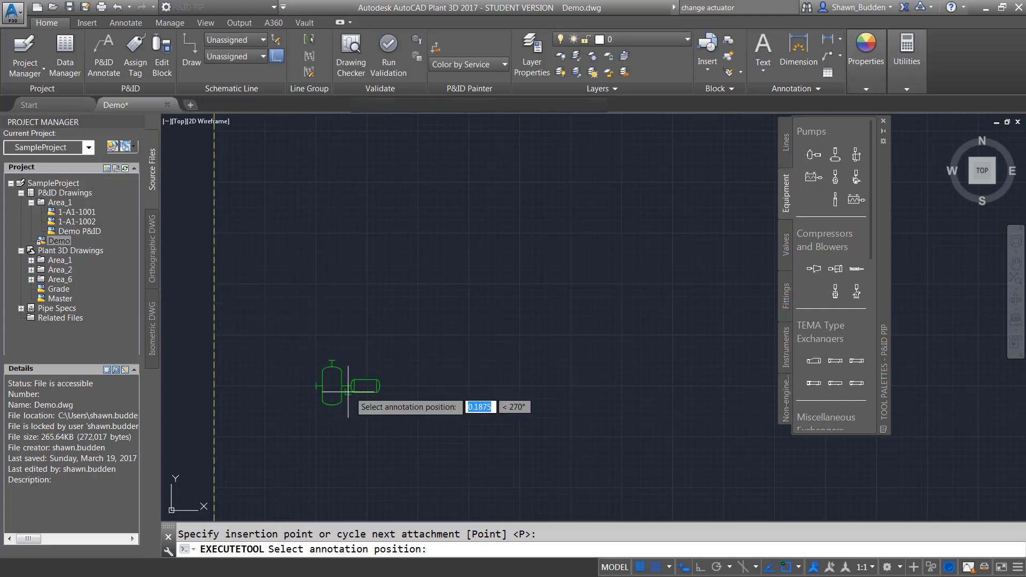
{"action": "mouse_move", "coordinate": [348, 423]}
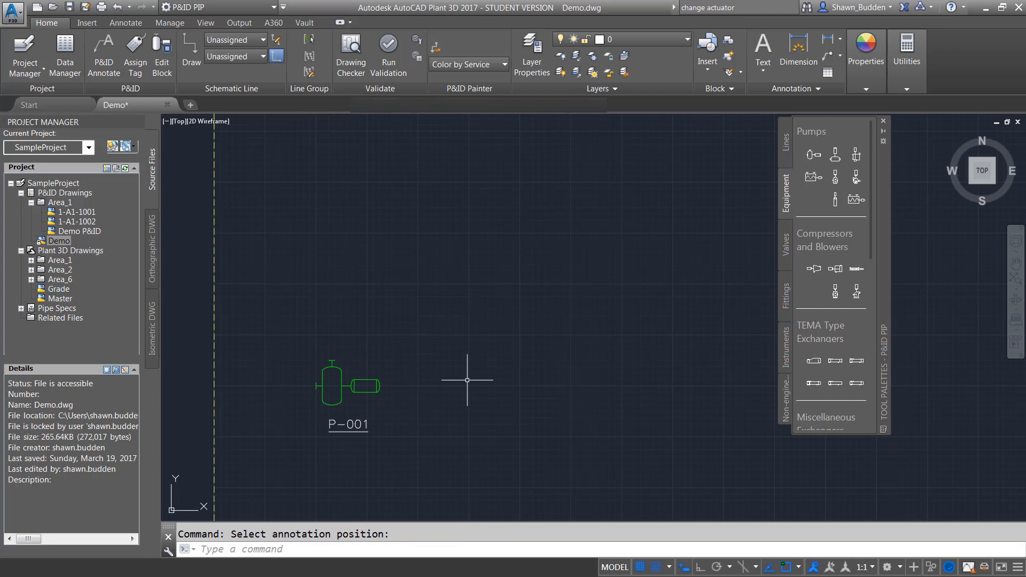
{"action": "mouse_move", "coordinate": [453, 401]}
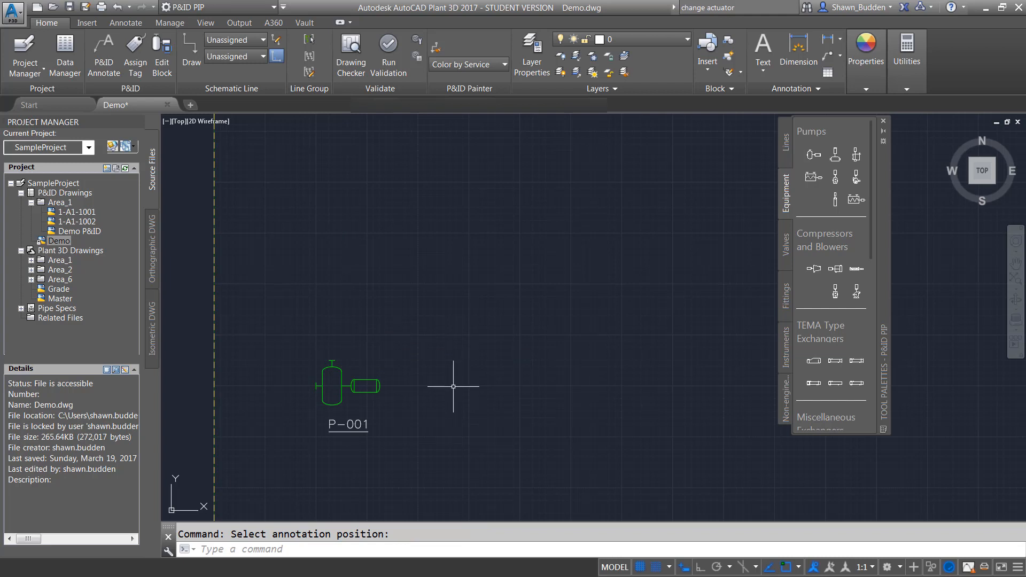
{"action": "mouse_move", "coordinate": [434, 382]}
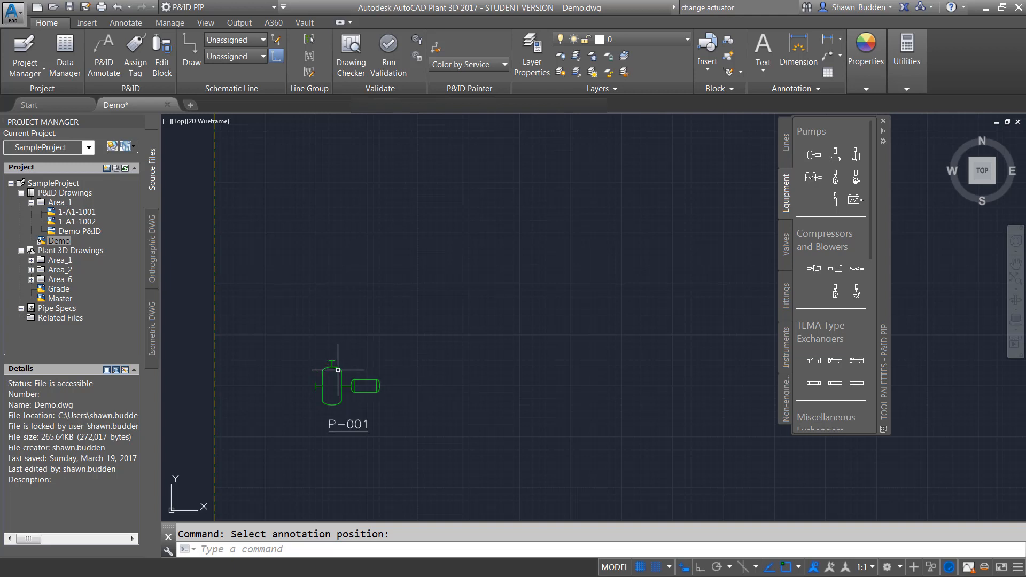
Select the pump to view its properties, reopen its tag assignment and cancel without changes.
{"action": "left_click", "coordinate": [332, 385]}
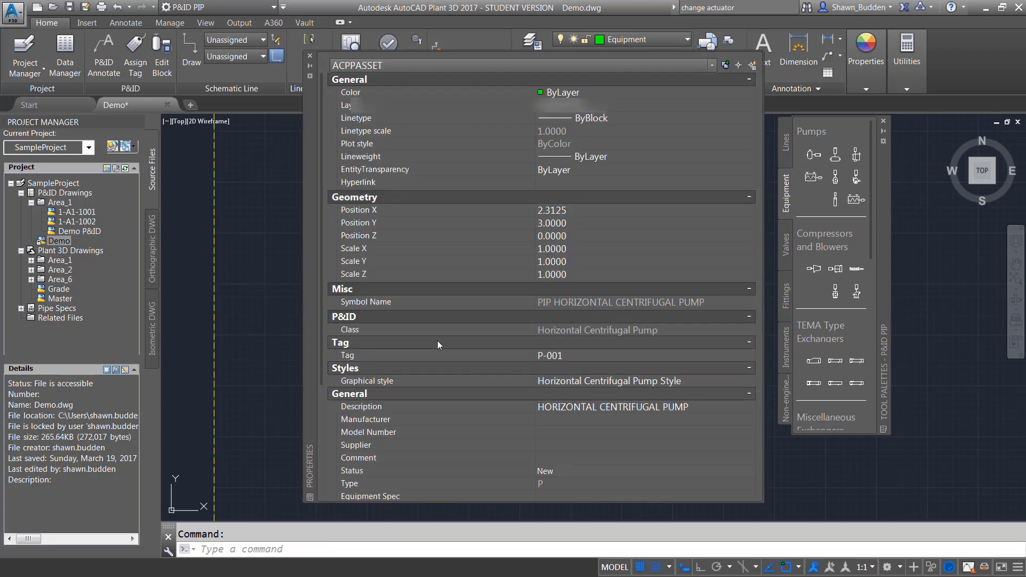
{"action": "mouse_move", "coordinate": [556, 307]}
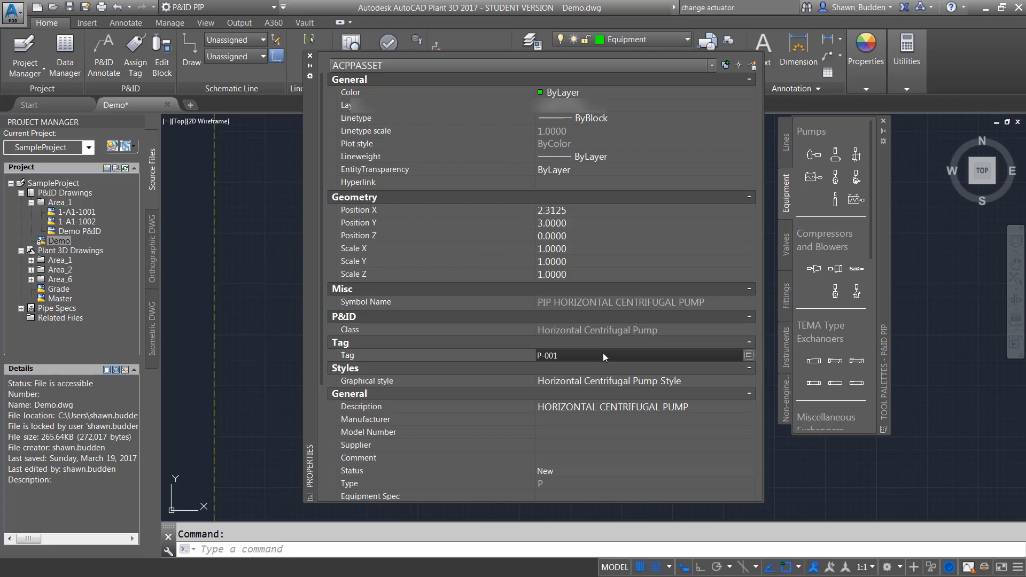
{"action": "left_click", "coordinate": [748, 356]}
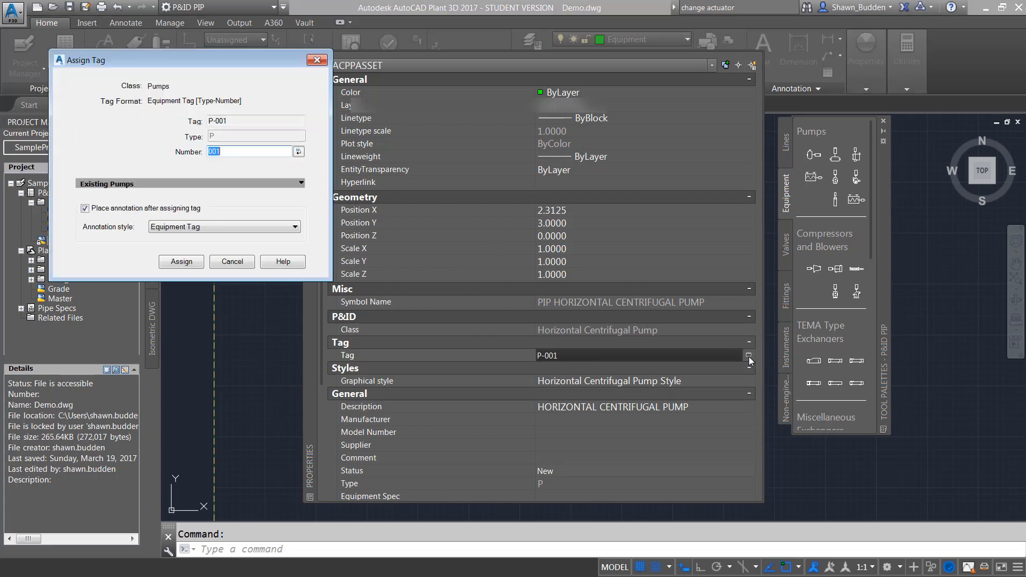
{"action": "mouse_move", "coordinate": [219, 256]}
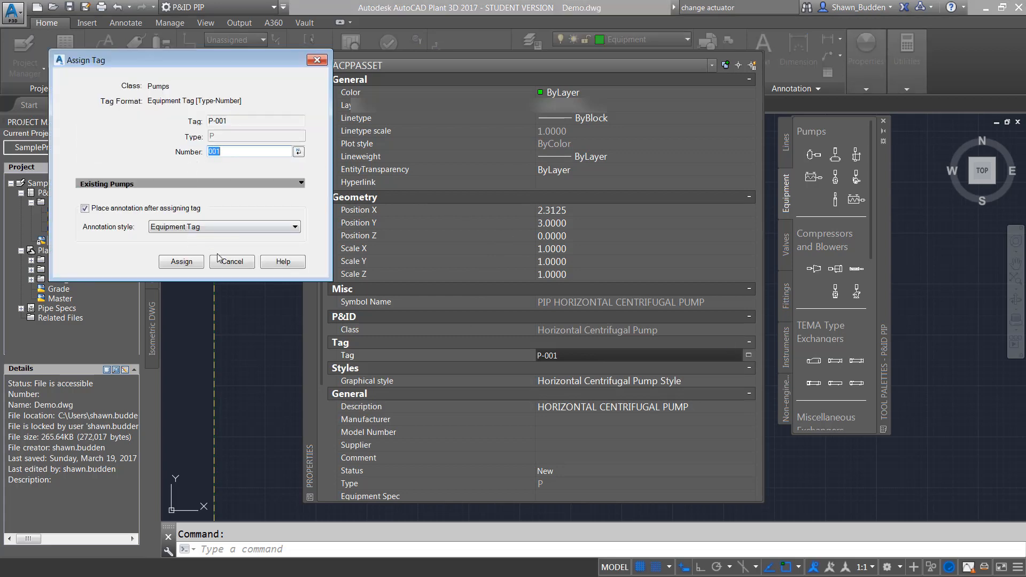
{"action": "left_click", "coordinate": [181, 261]}
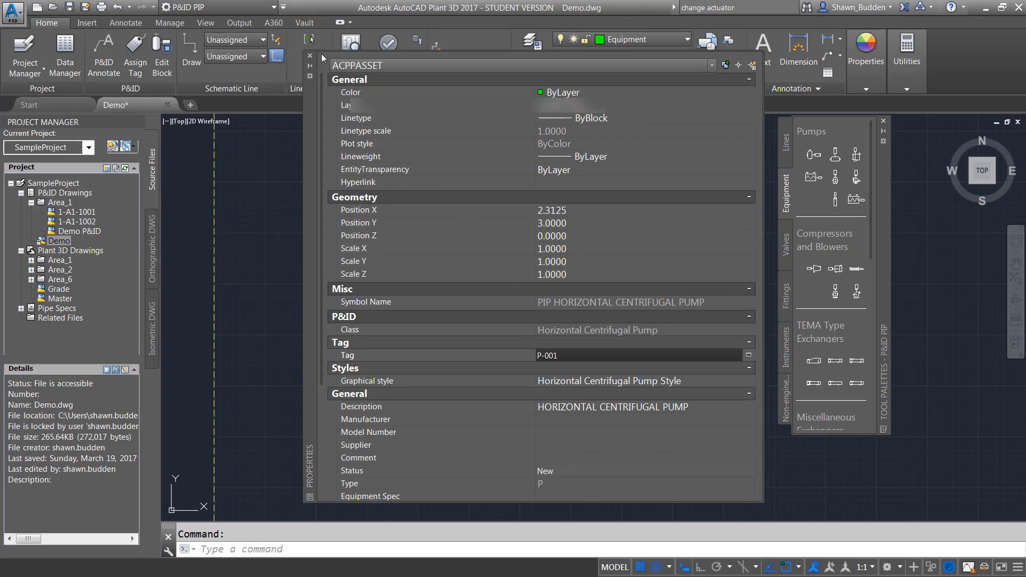
Close Properties and place a Control Valve from the Valves palette above and right of the pump.
{"action": "left_click", "coordinate": [309, 55]}
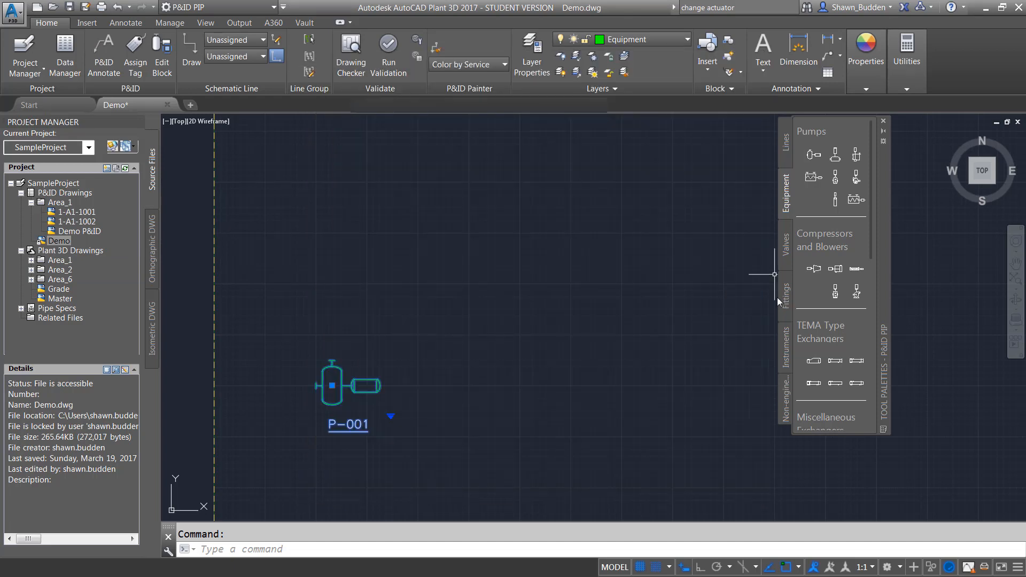
{"action": "mouse_move", "coordinate": [728, 316]}
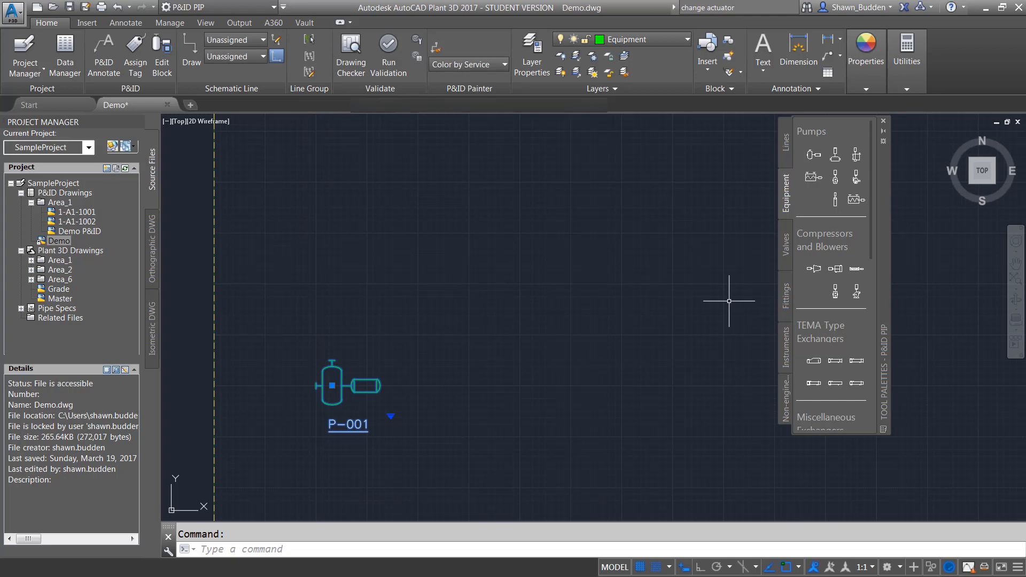
{"action": "mouse_move", "coordinate": [760, 175]}
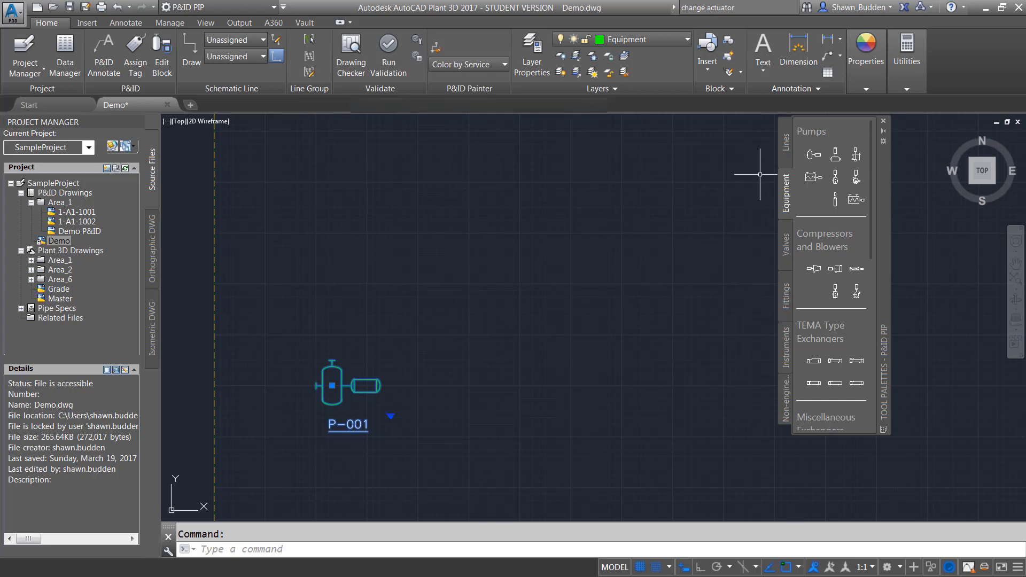
{"action": "mouse_move", "coordinate": [785, 250]}
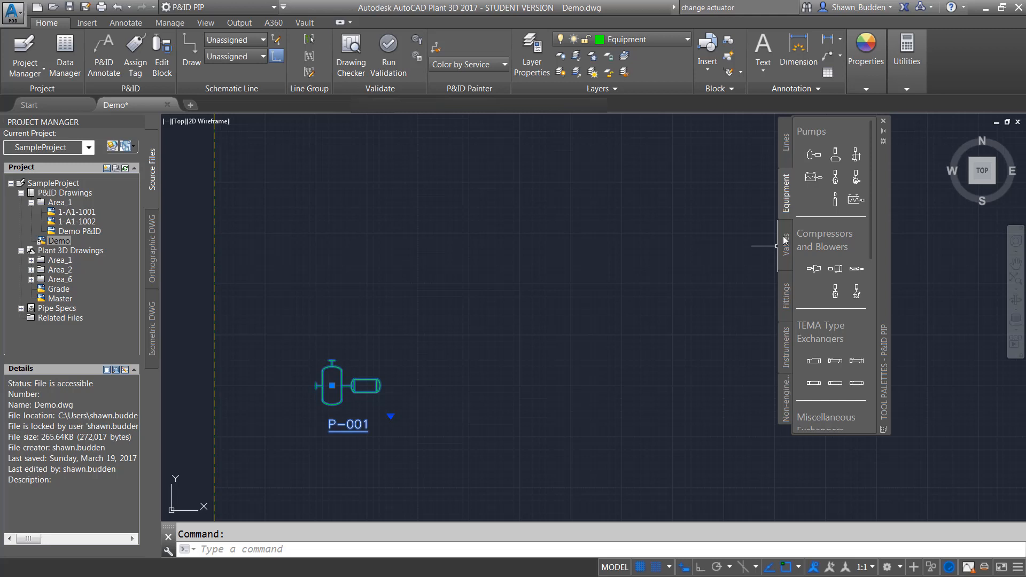
{"action": "left_click", "coordinate": [784, 242]}
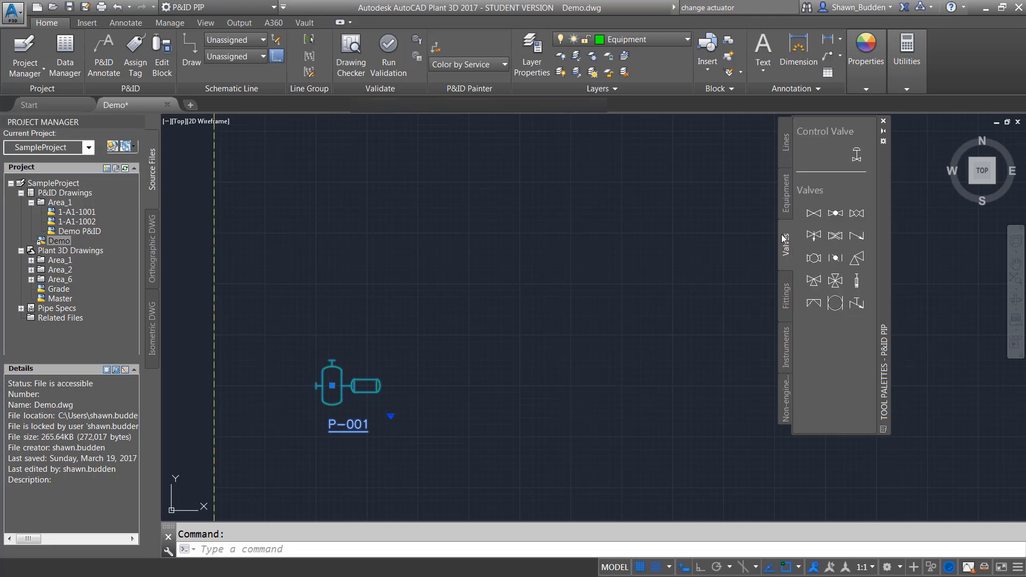
{"action": "left_click", "coordinate": [855, 155]}
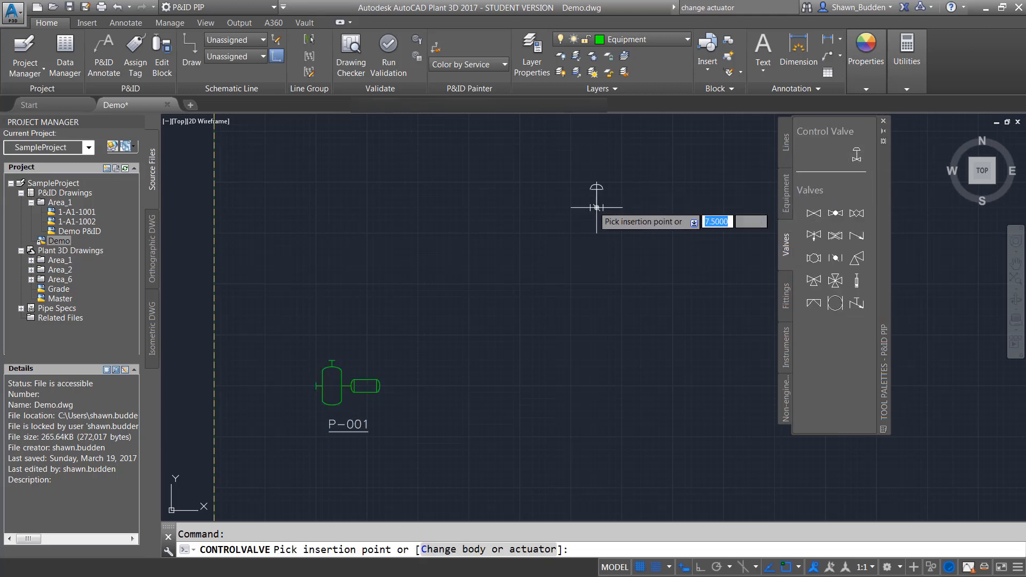
{"action": "mouse_move", "coordinate": [481, 282]}
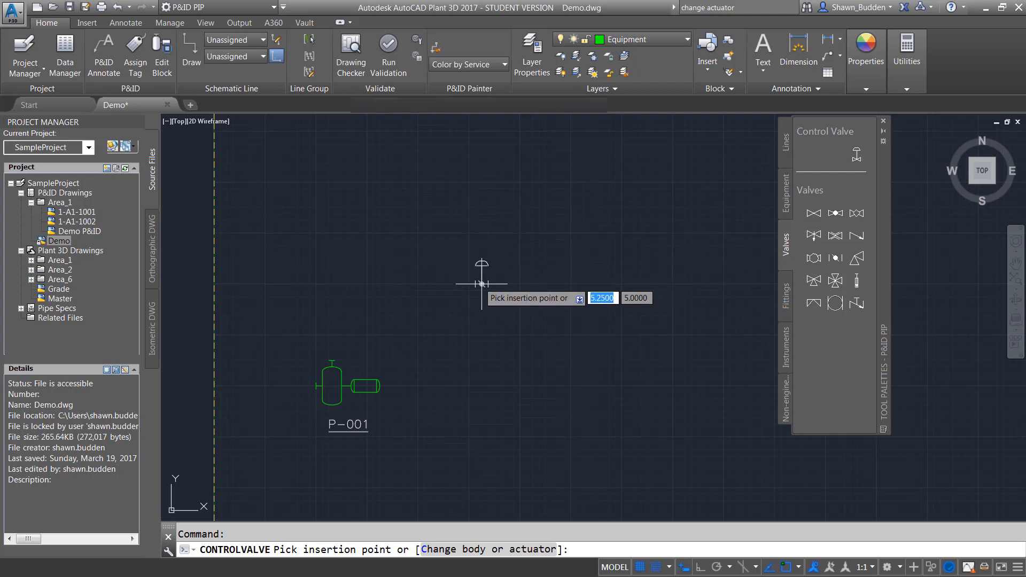
{"action": "left_click", "coordinate": [478, 283]}
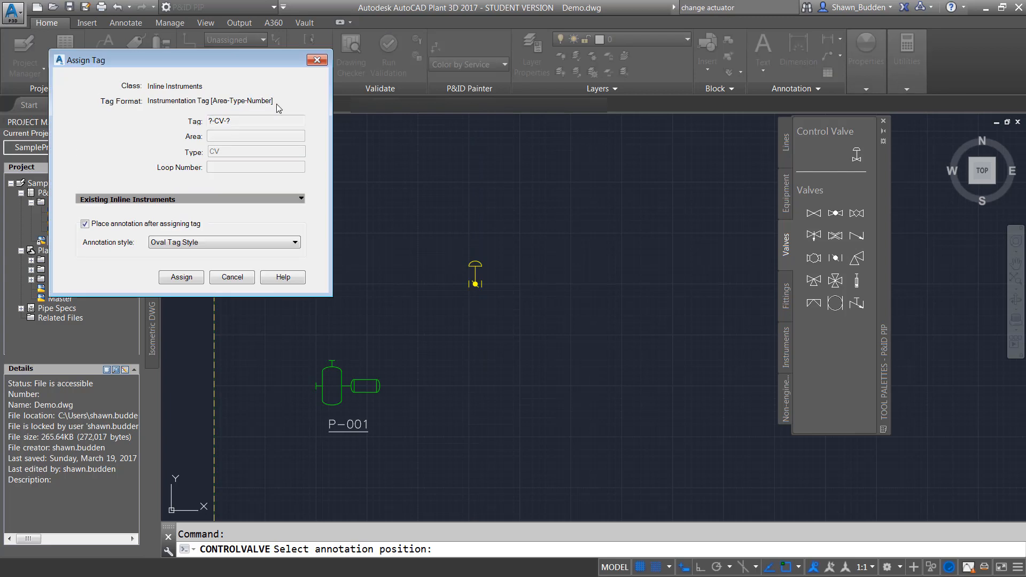
{"action": "mouse_move", "coordinate": [205, 185]}
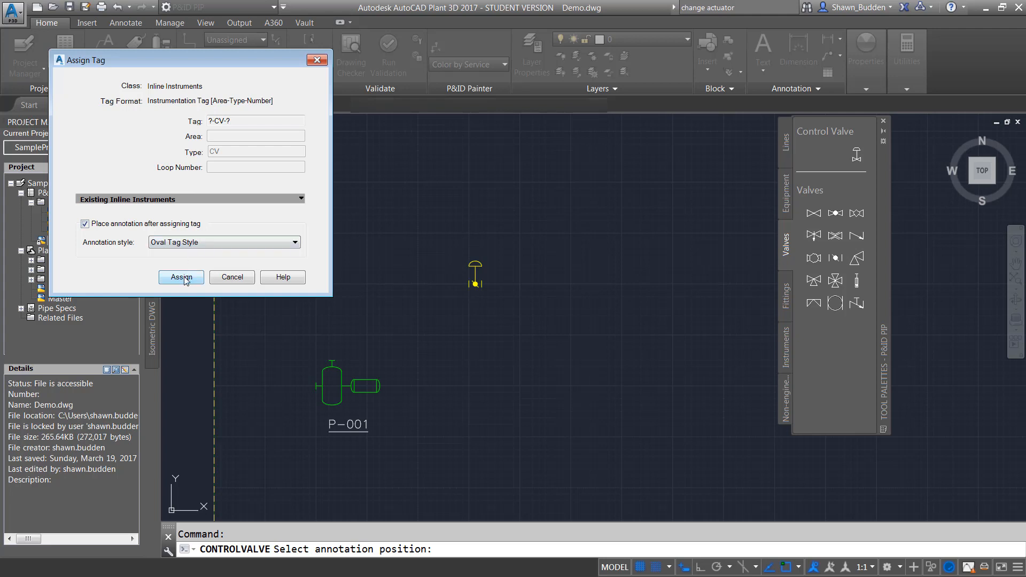
Assign the CV tag to the control valve and position its bubble directly beneath it.
{"action": "left_click", "coordinate": [180, 277]}
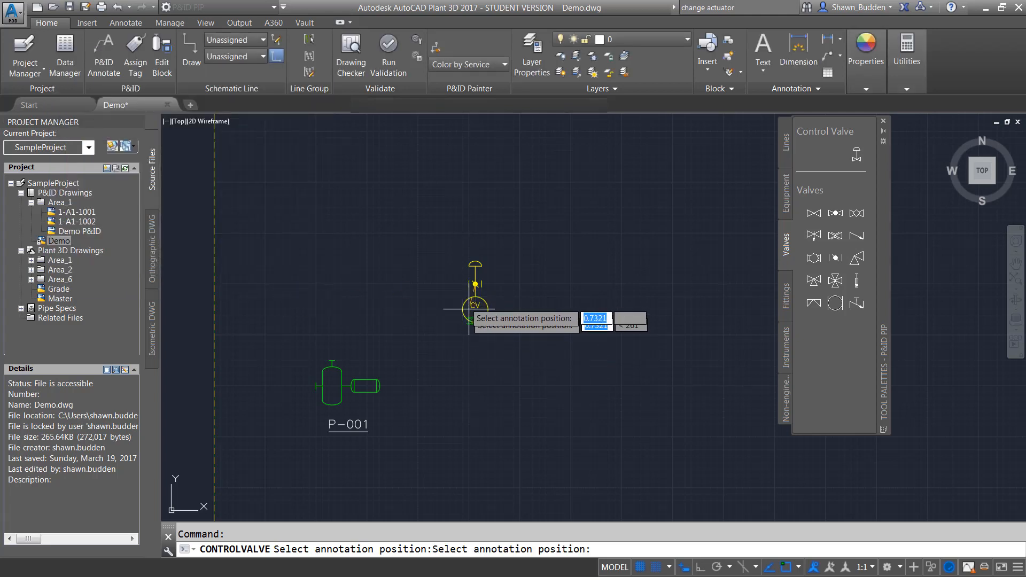
{"action": "mouse_move", "coordinate": [469, 213]}
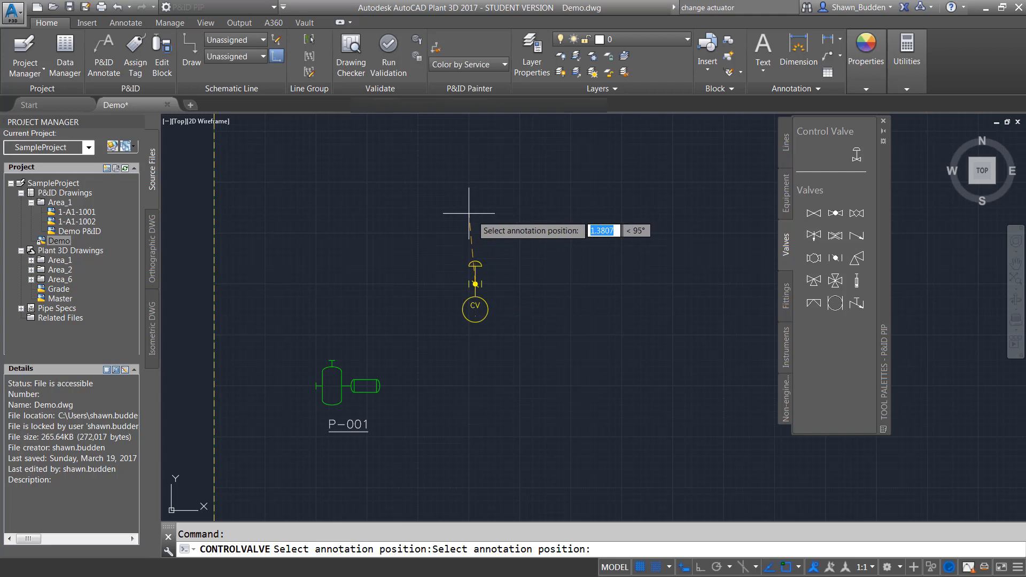
{"action": "left_click", "coordinate": [481, 214]}
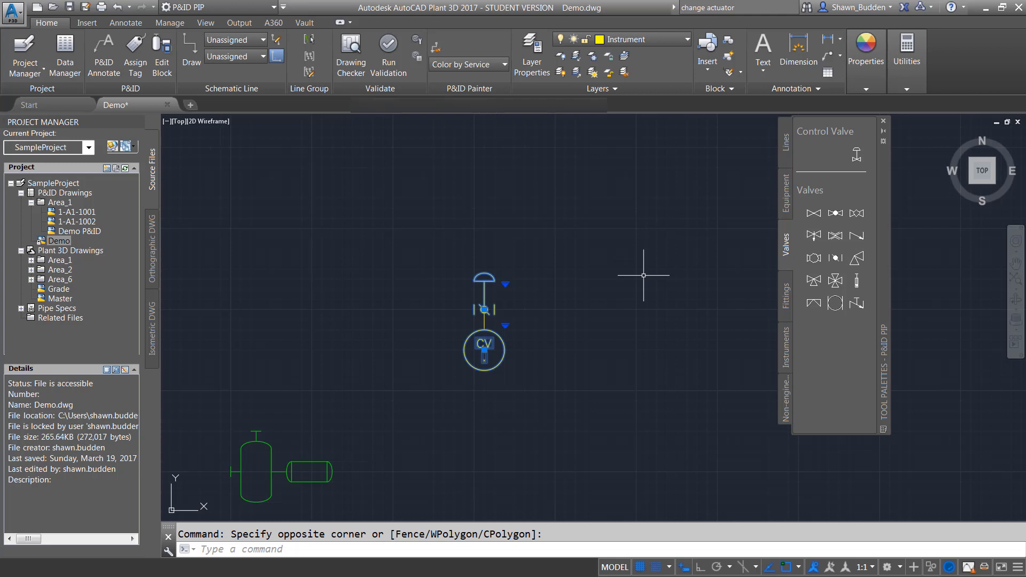
{"action": "mouse_move", "coordinate": [659, 216]}
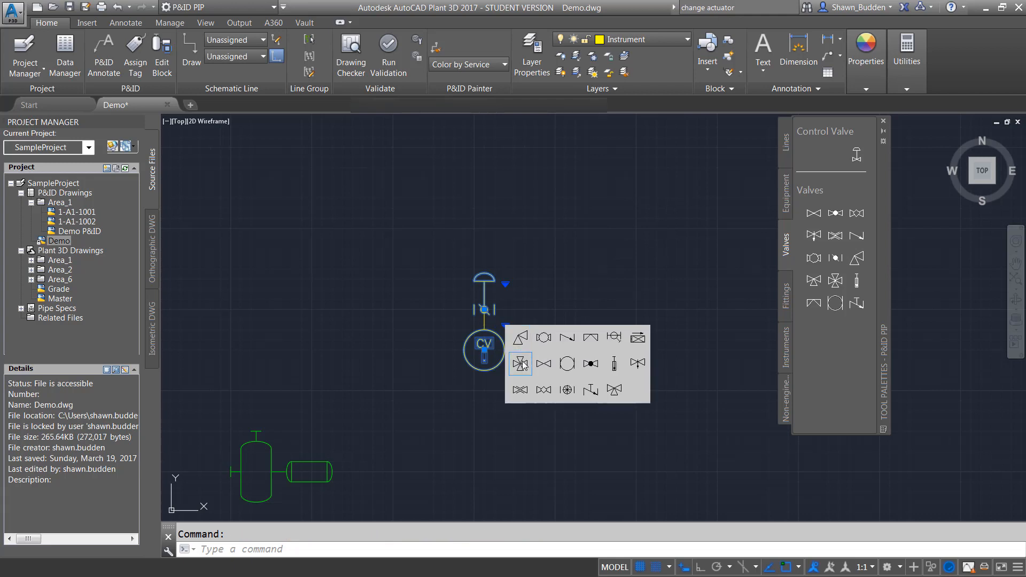
{"action": "mouse_move", "coordinate": [544, 363]}
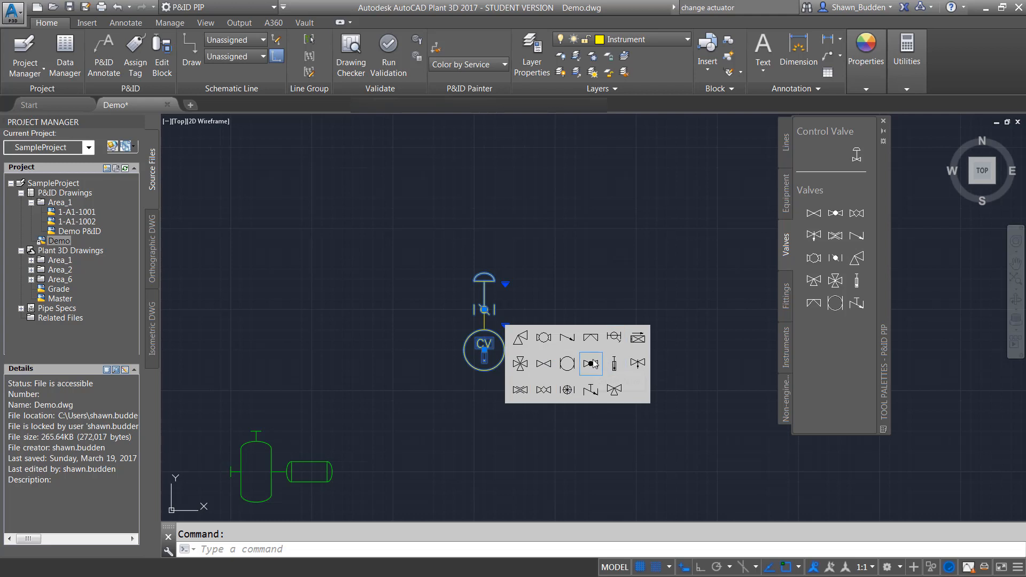
{"action": "mouse_move", "coordinate": [634, 363]}
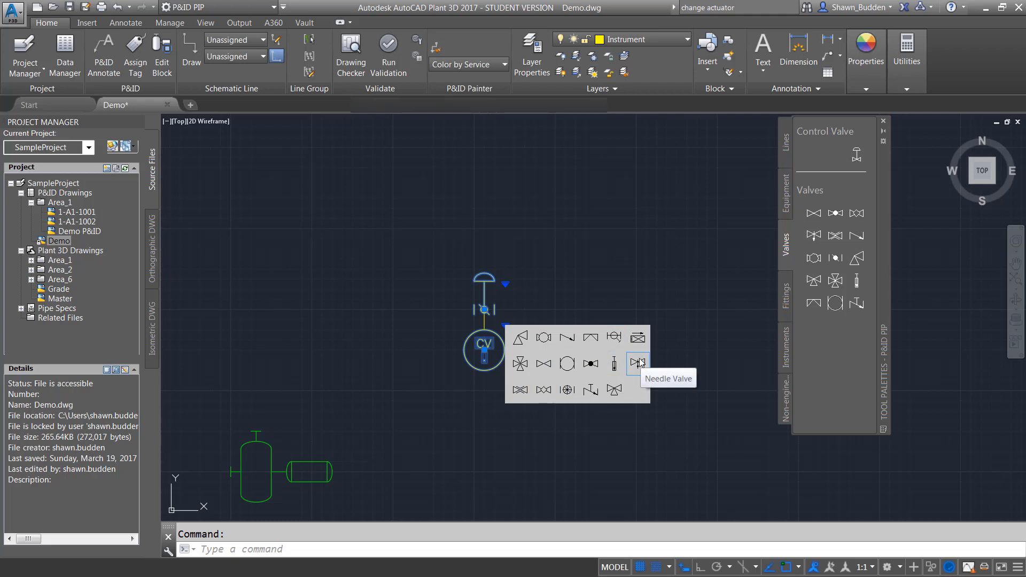
{"action": "mouse_move", "coordinate": [521, 389]}
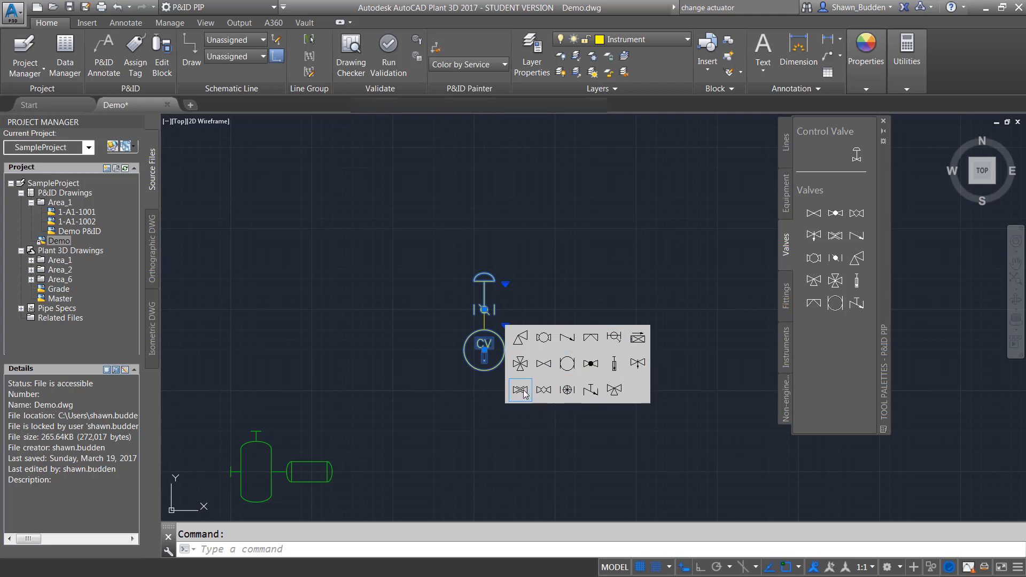
{"action": "mouse_move", "coordinate": [615, 390]}
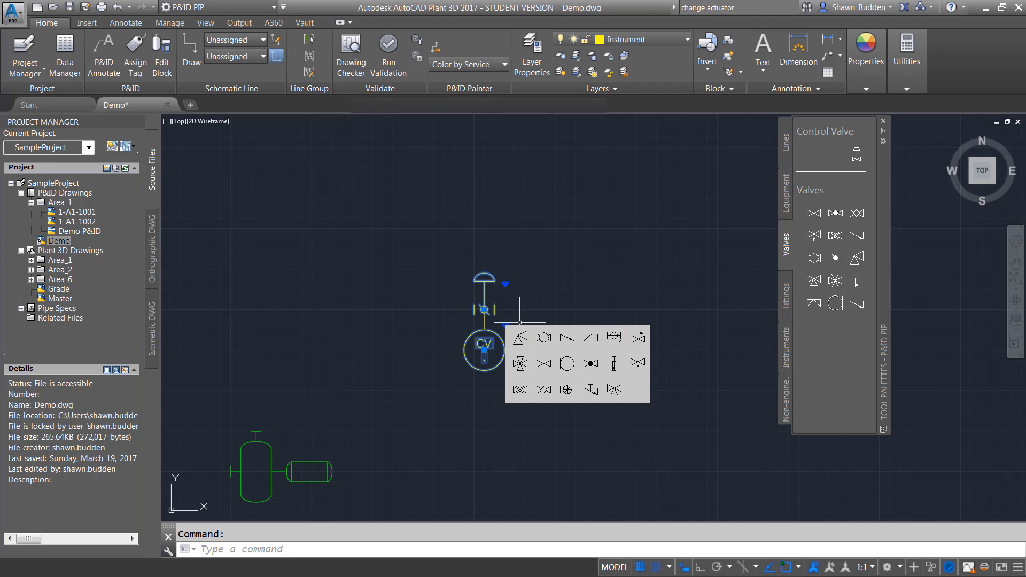
{"action": "mouse_move", "coordinate": [571, 312]}
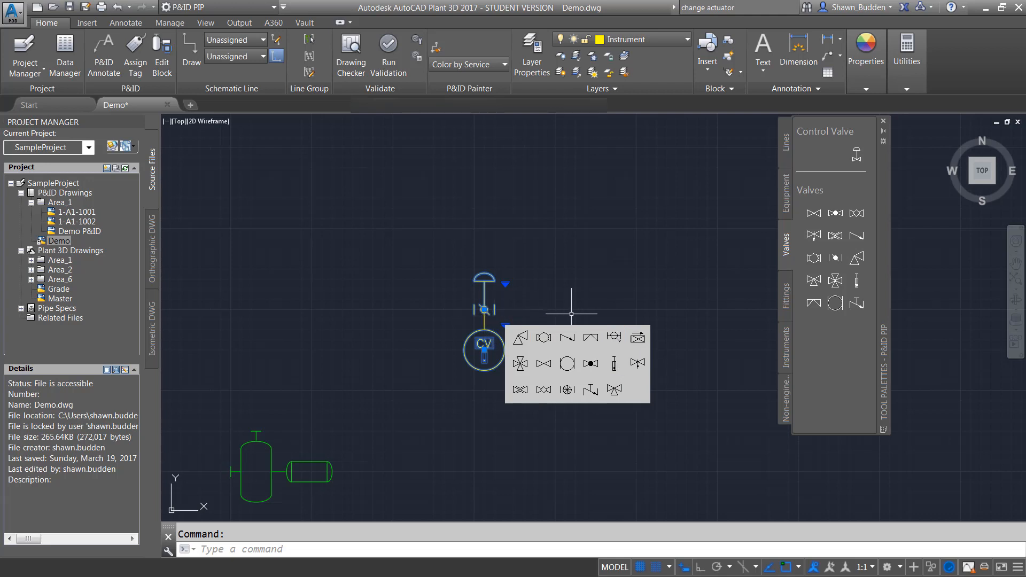
{"action": "mouse_move", "coordinate": [617, 314]}
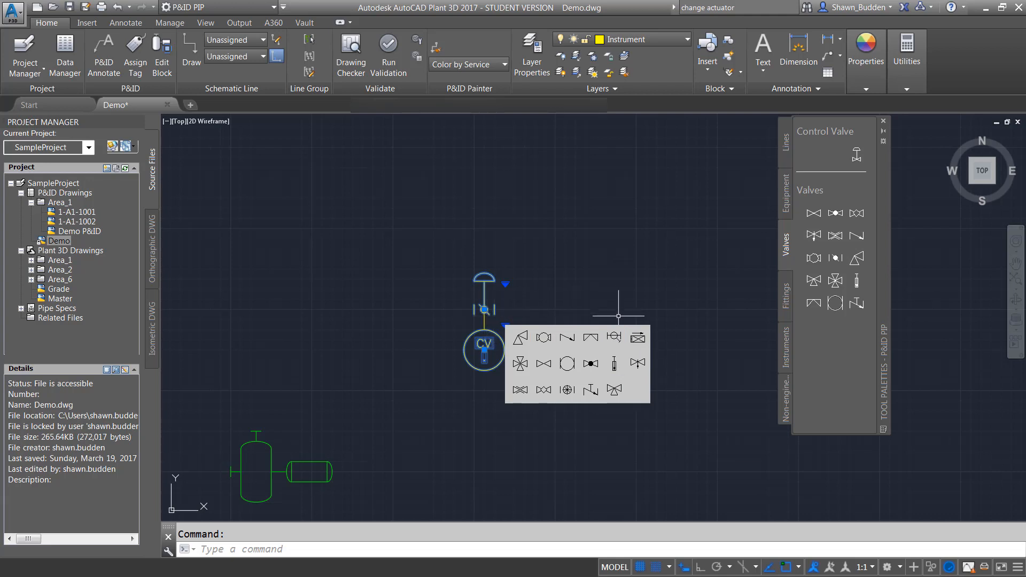
{"action": "mouse_move", "coordinate": [566, 362]}
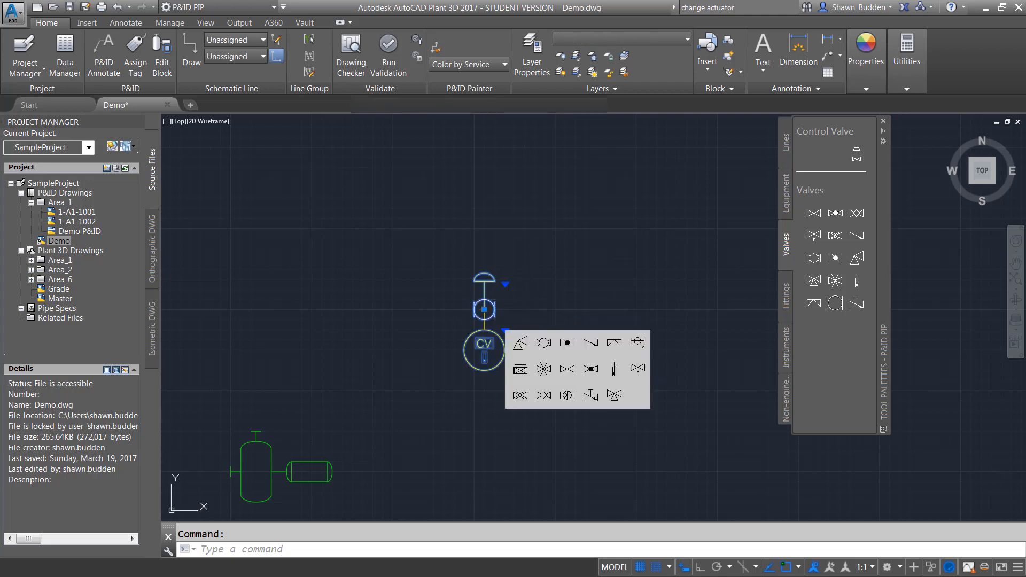
{"action": "mouse_move", "coordinate": [521, 395]}
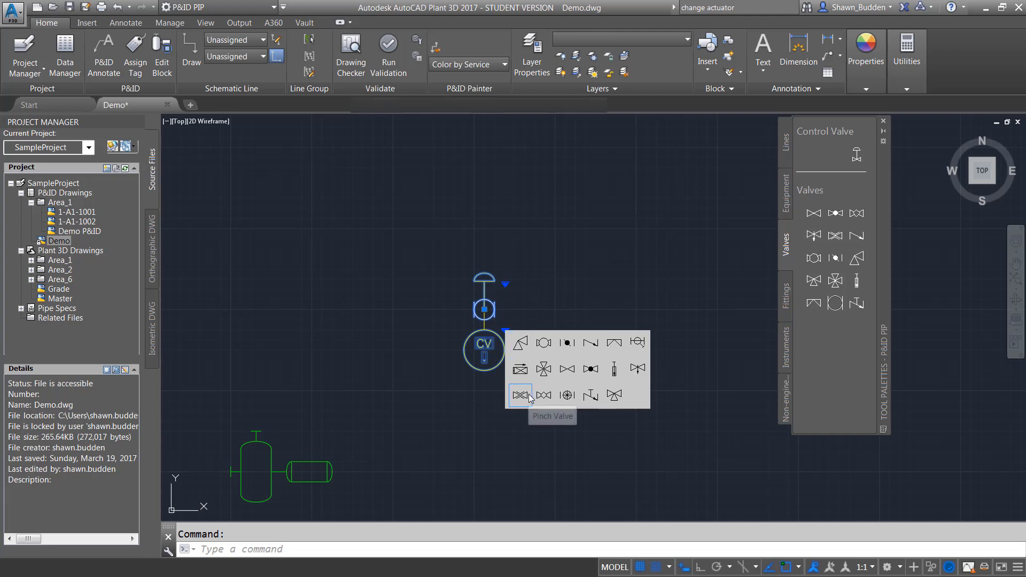
{"action": "mouse_move", "coordinate": [541, 385]}
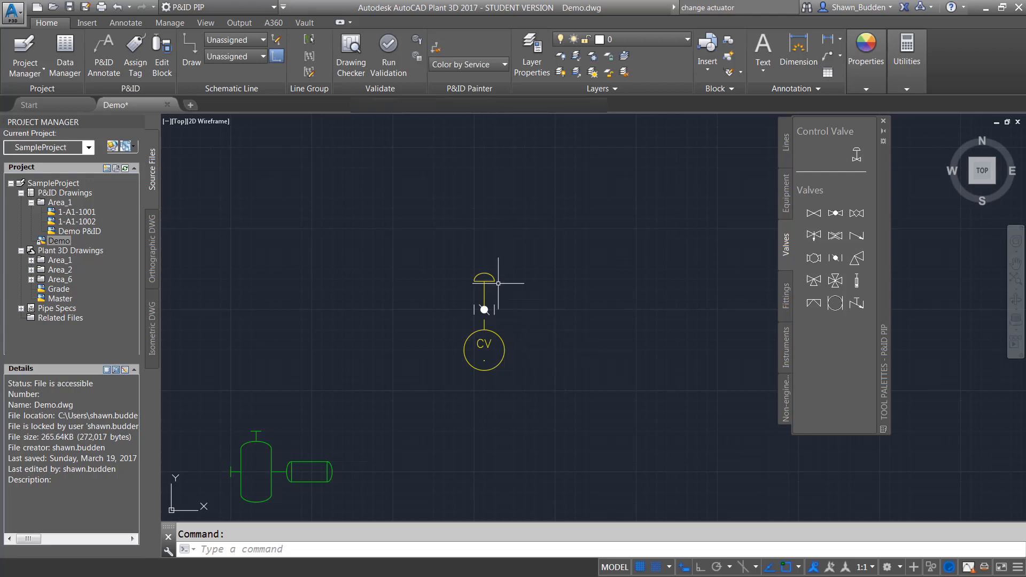
{"action": "left_click", "coordinate": [485, 350]}
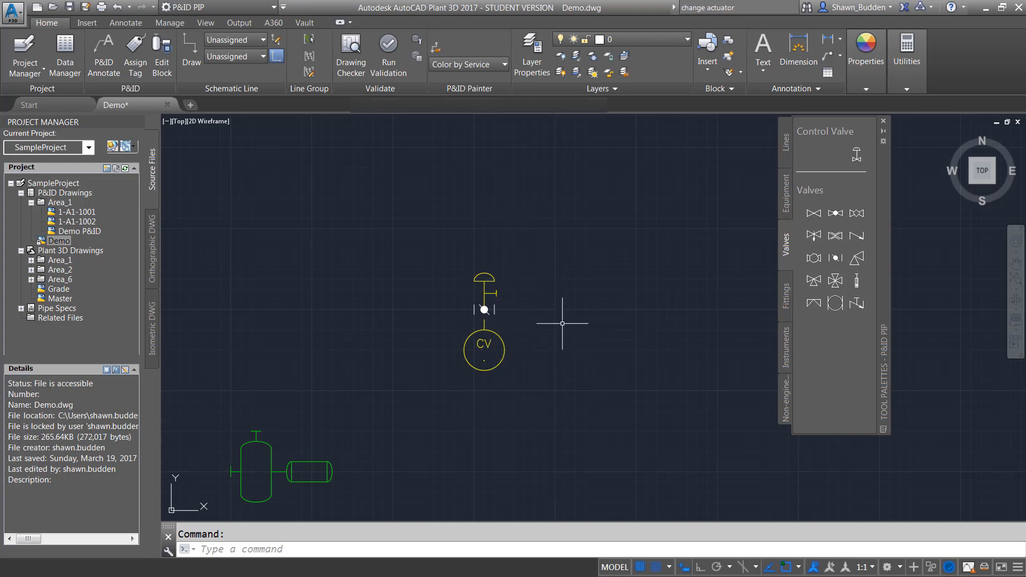
{"action": "mouse_move", "coordinate": [557, 314]}
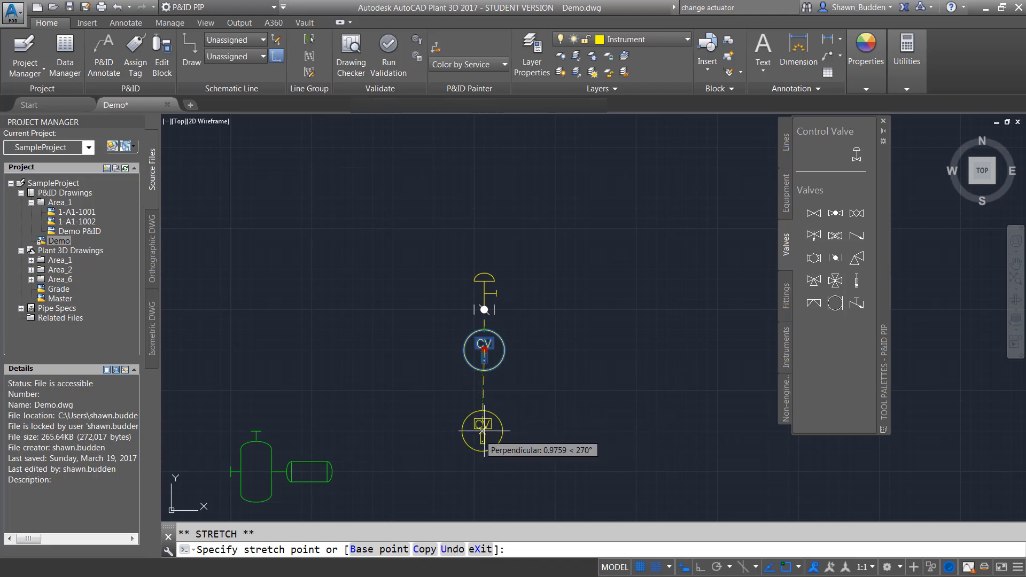
Cancel the grip move of the CV bubble and show the Lines tool palette.
{"action": "left_click", "coordinate": [482, 430]}
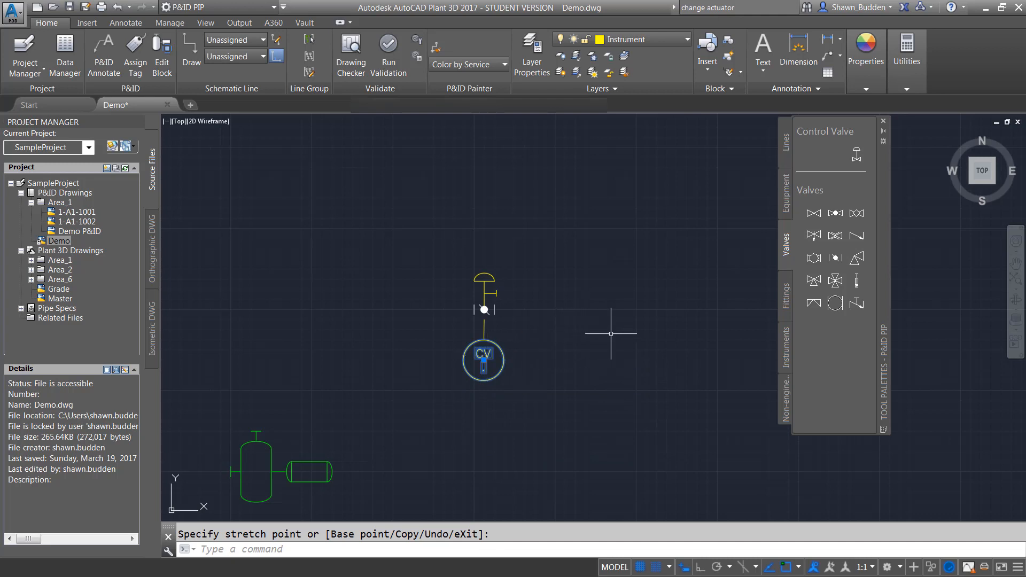
{"action": "key", "text": "Escape"}
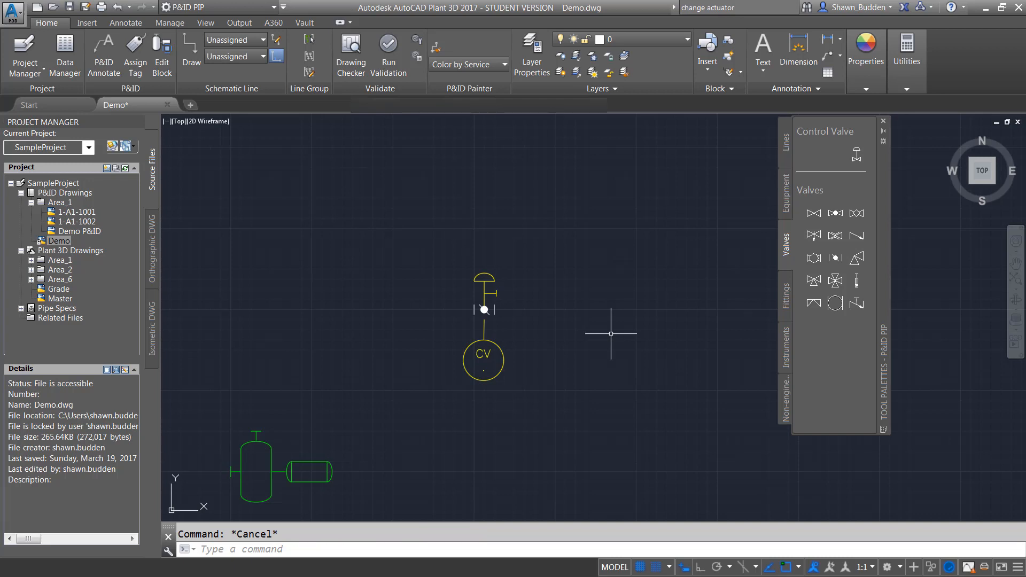
{"action": "left_click", "coordinate": [785, 143]}
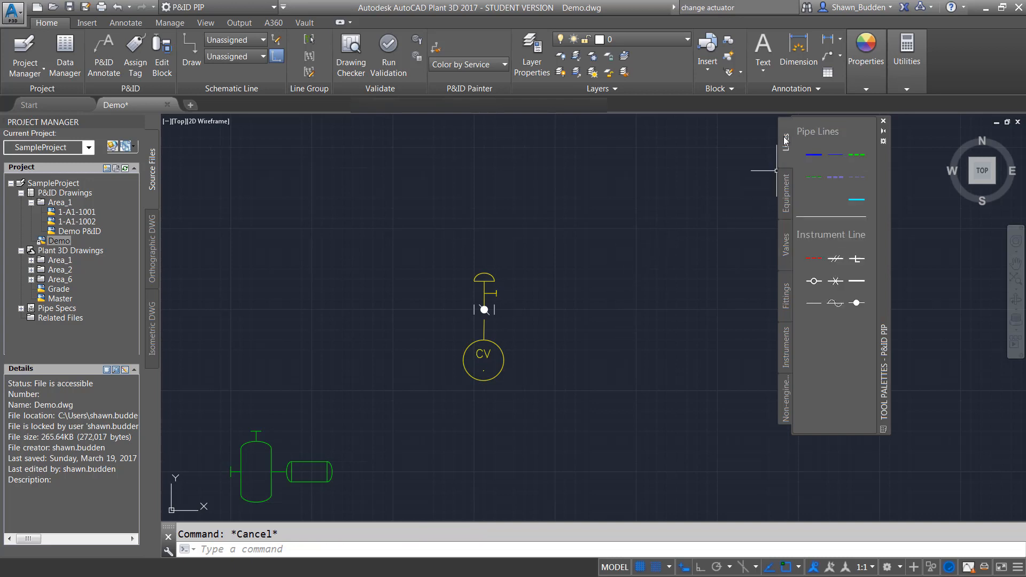
Start a Primary Line Segment pipe line from the pump's top nozzle.
{"action": "left_click", "coordinate": [814, 154]}
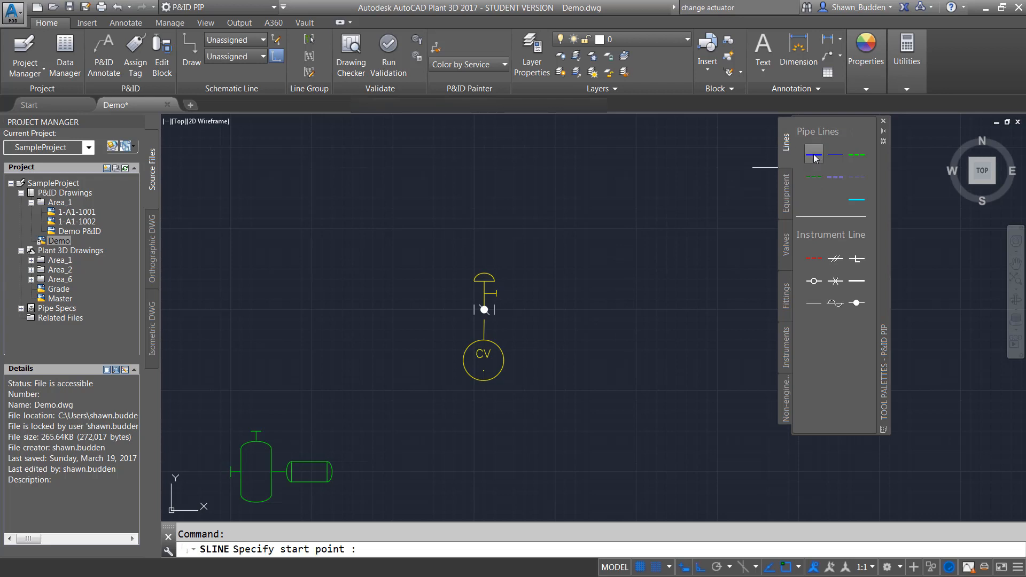
{"action": "mouse_move", "coordinate": [254, 445]}
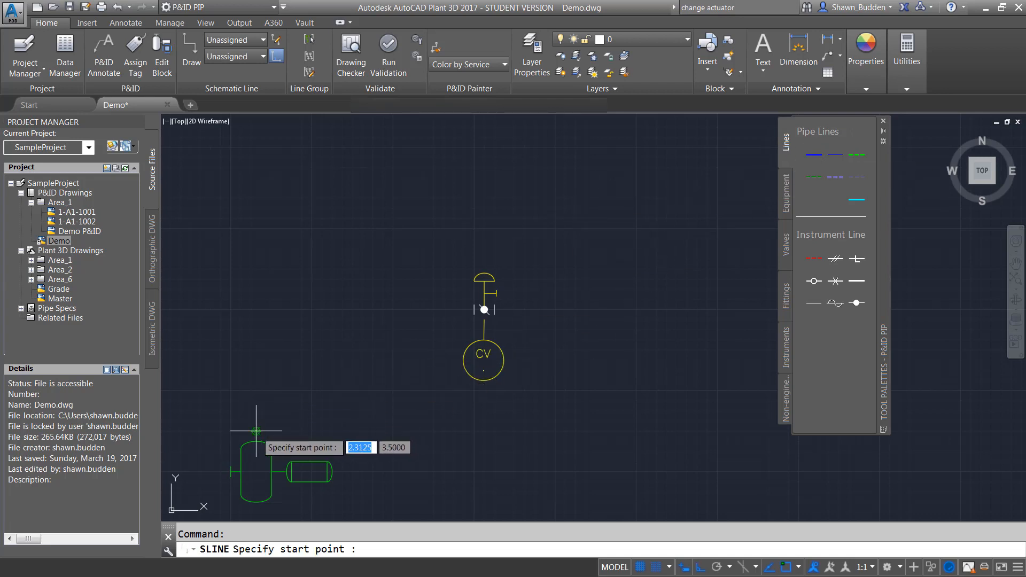
{"action": "left_click", "coordinate": [256, 443]}
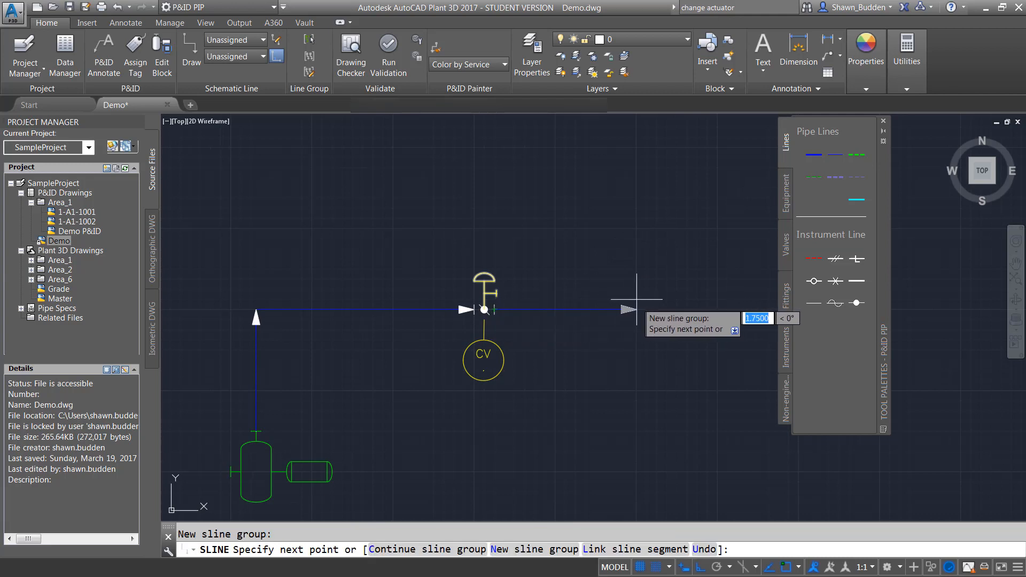
{"action": "mouse_move", "coordinate": [647, 196]}
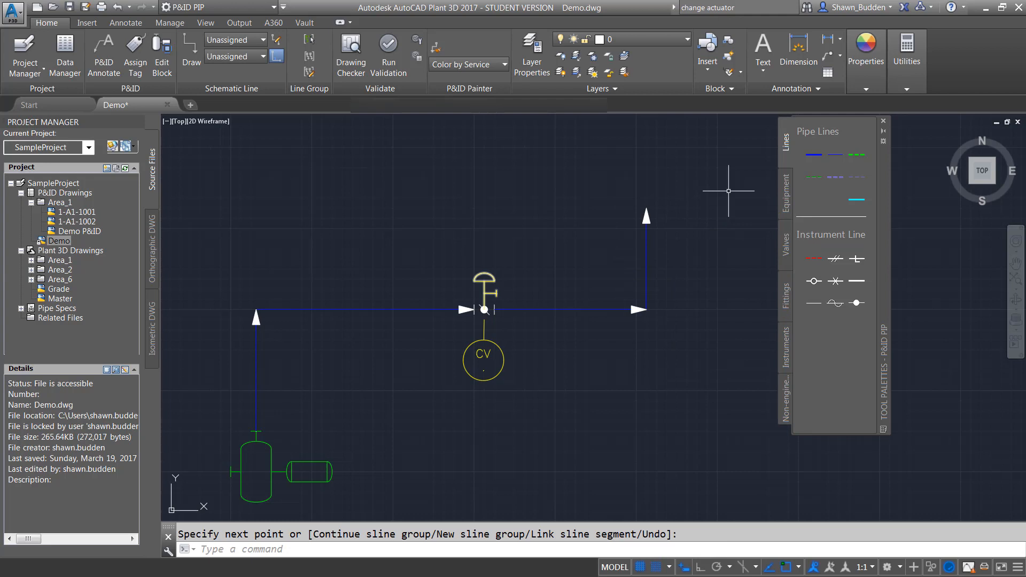
{"action": "mouse_move", "coordinate": [723, 261]}
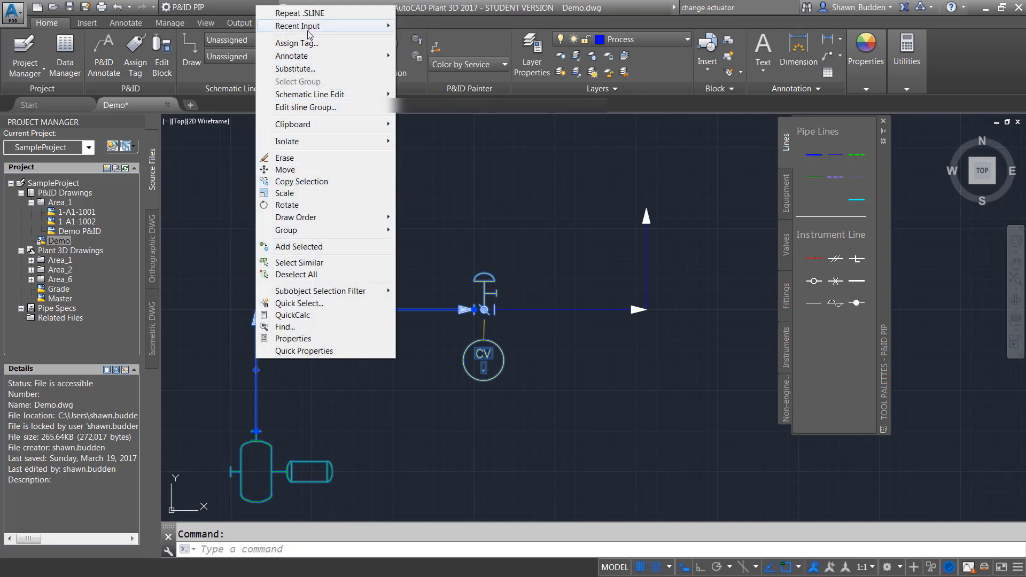
{"action": "mouse_move", "coordinate": [304, 44]}
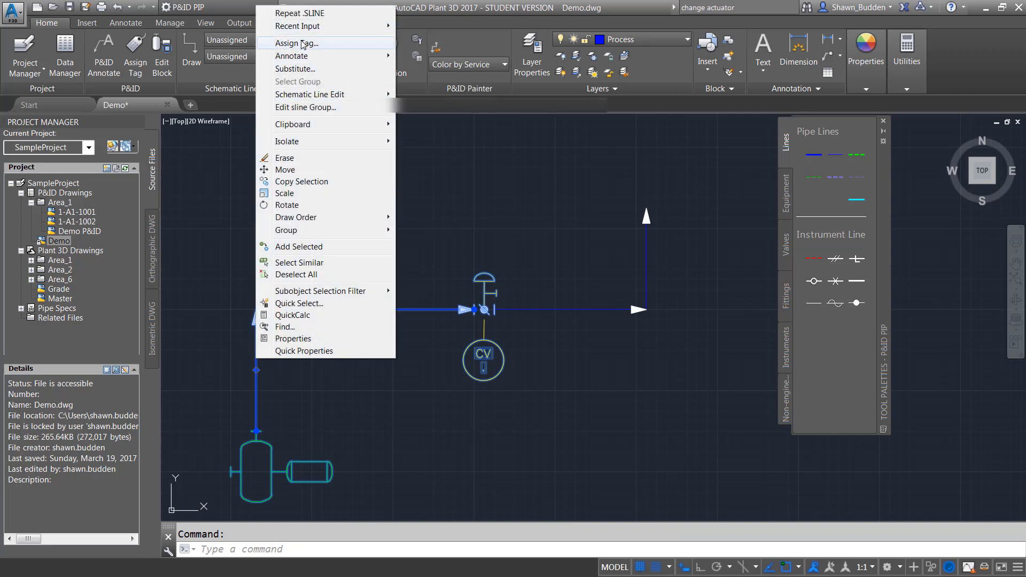
Fill in the line tag as size 3", service AV and number 101 in the Assign Tag dialog.
{"action": "left_click", "coordinate": [299, 43]}
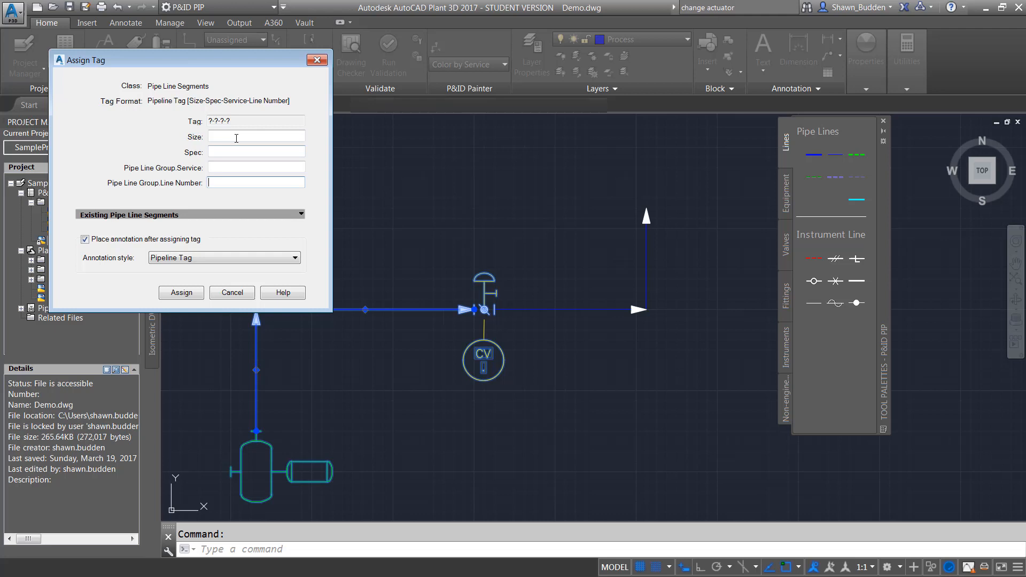
{"action": "left_click", "coordinate": [300, 136]}
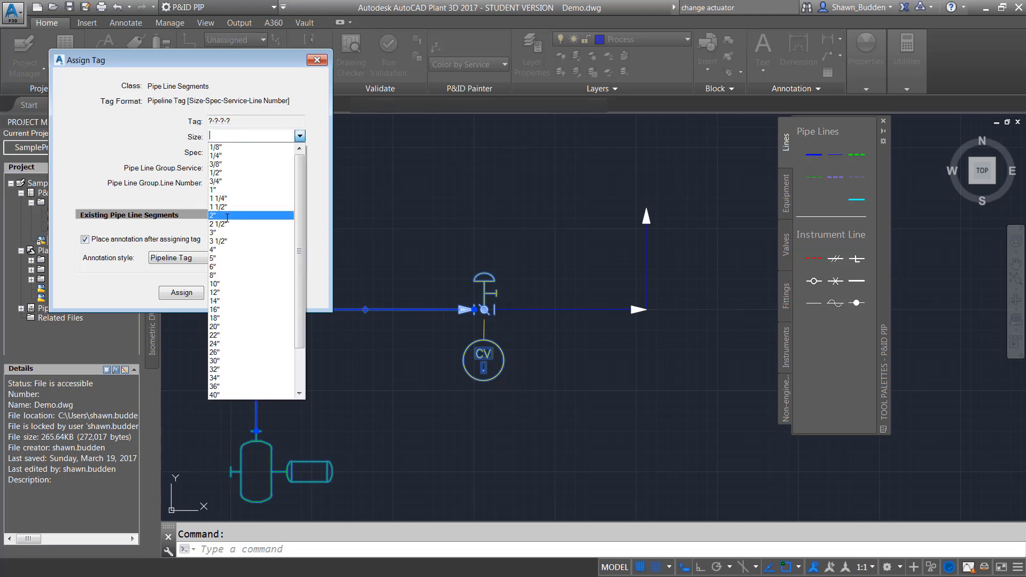
{"action": "left_click", "coordinate": [214, 232]}
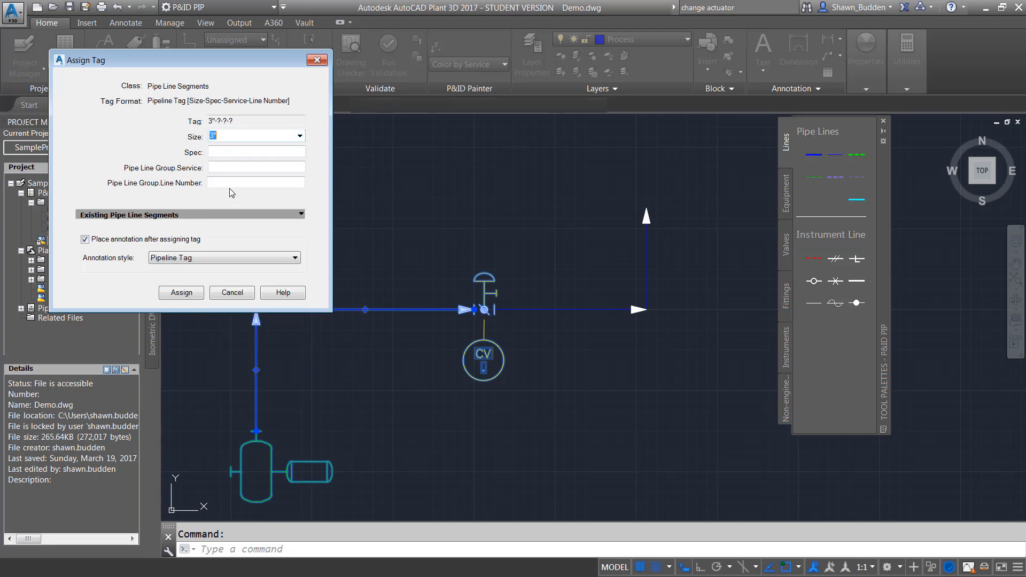
{"action": "left_click", "coordinate": [299, 151]}
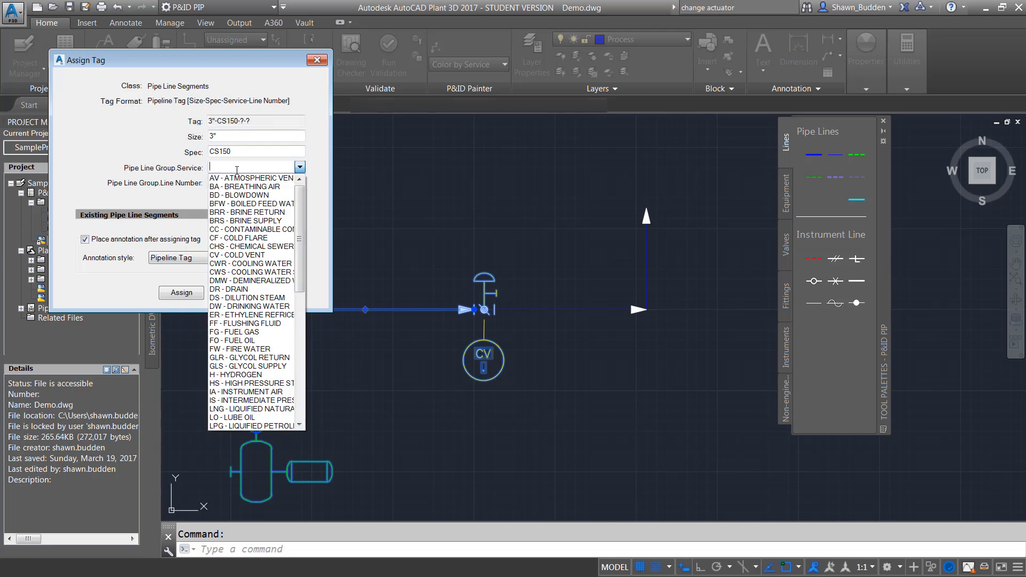
{"action": "left_click", "coordinate": [251, 178]}
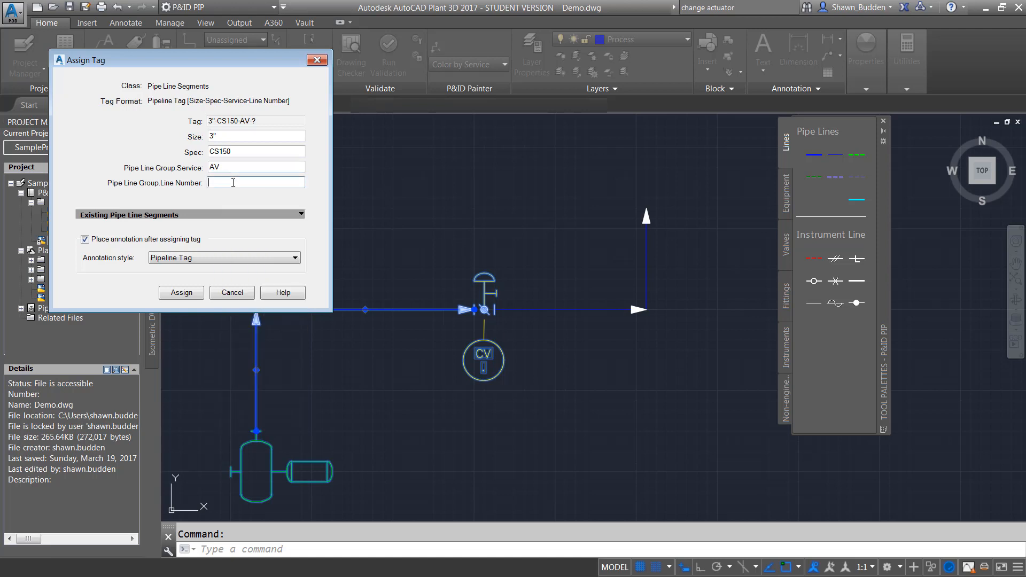
{"action": "type", "text": "1"}
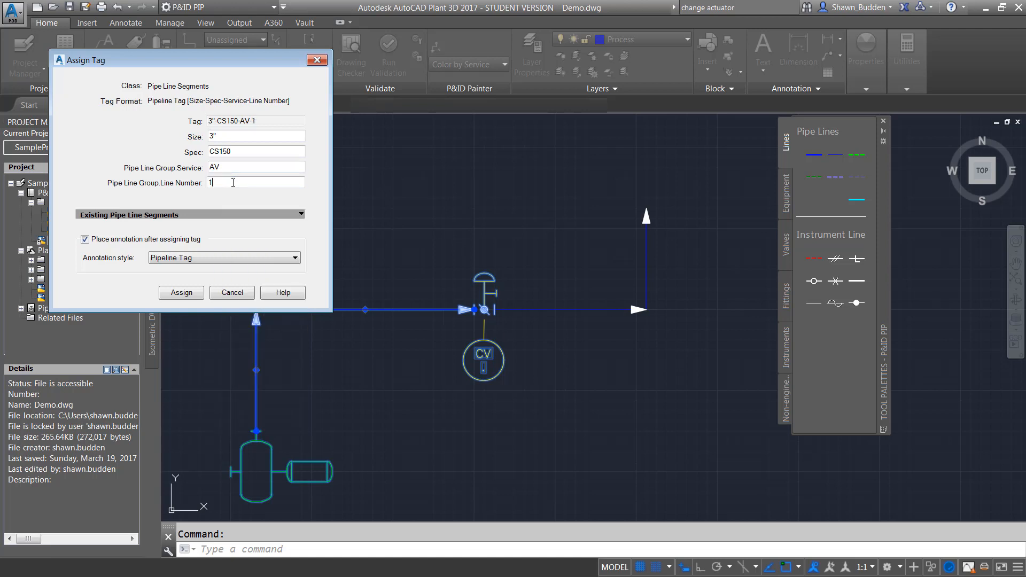
{"action": "type", "text": "01"}
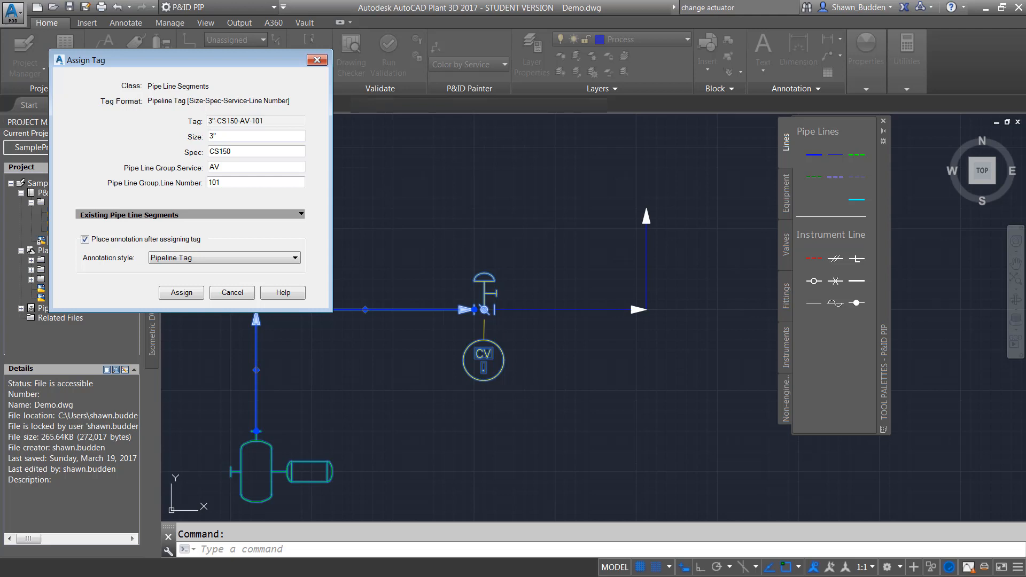
Assign the 3"-CS150-AV-101 tag and place its label below the horizontal run.
{"action": "left_click", "coordinate": [180, 292]}
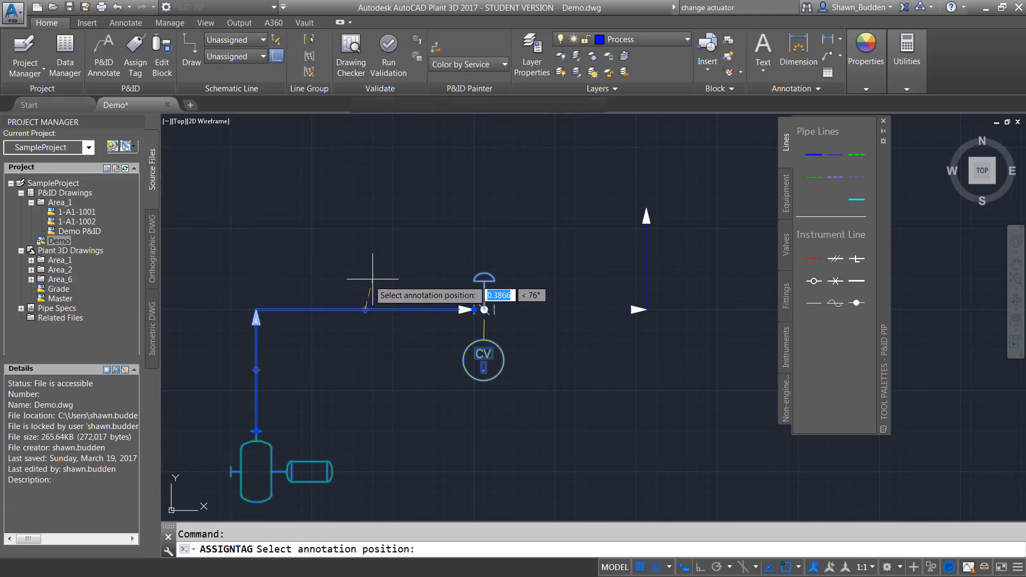
{"action": "mouse_move", "coordinate": [361, 344]}
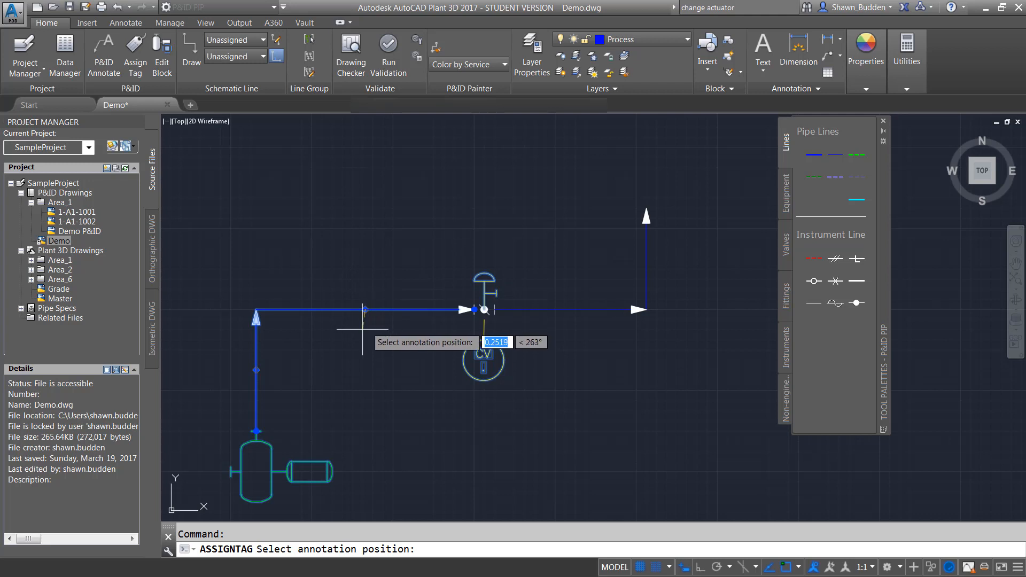
{"action": "left_click", "coordinate": [448, 416]}
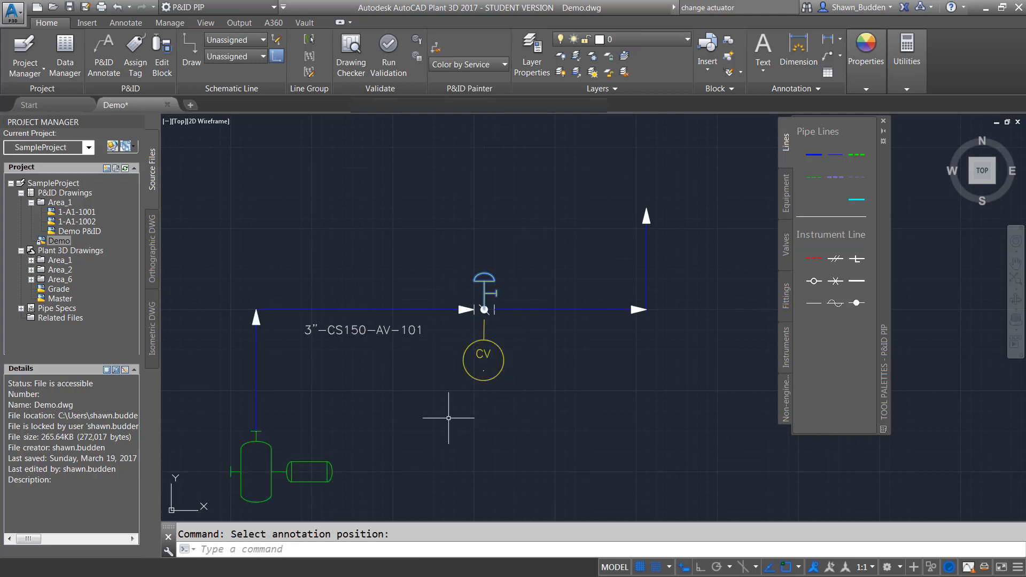
{"action": "mouse_move", "coordinate": [440, 421]}
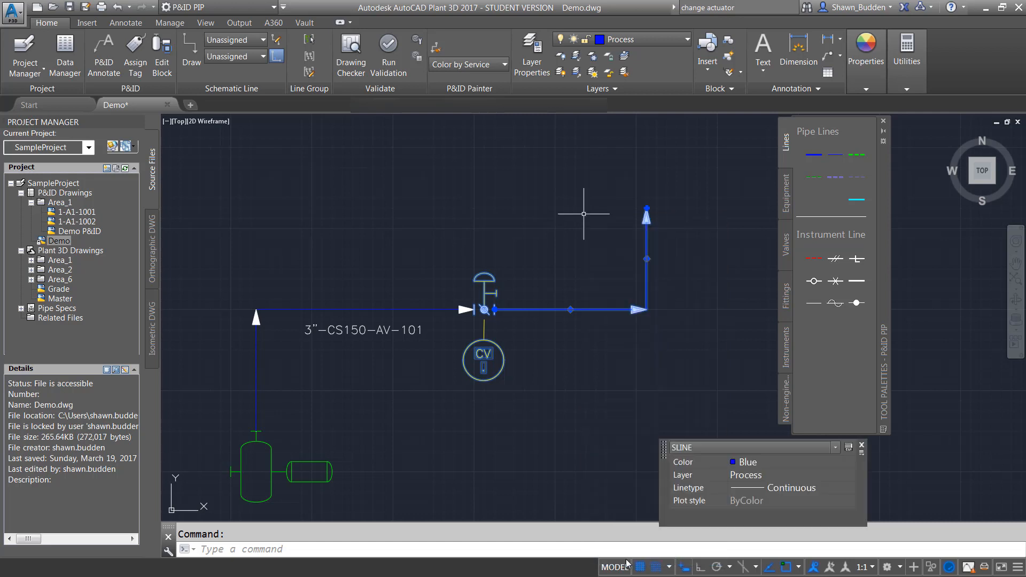
{"action": "mouse_move", "coordinate": [682, 425]}
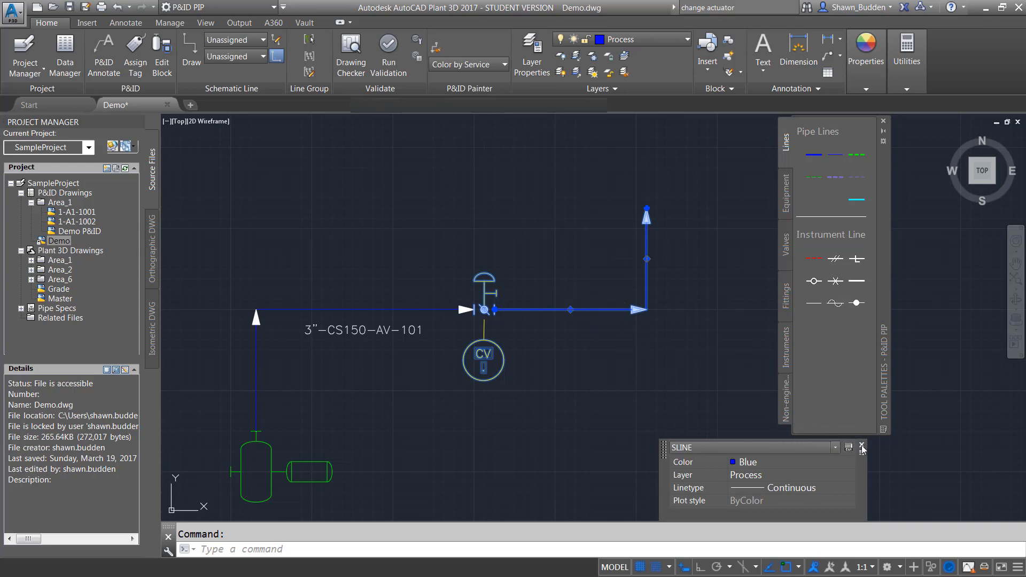
{"action": "right_click", "coordinate": [571, 309]}
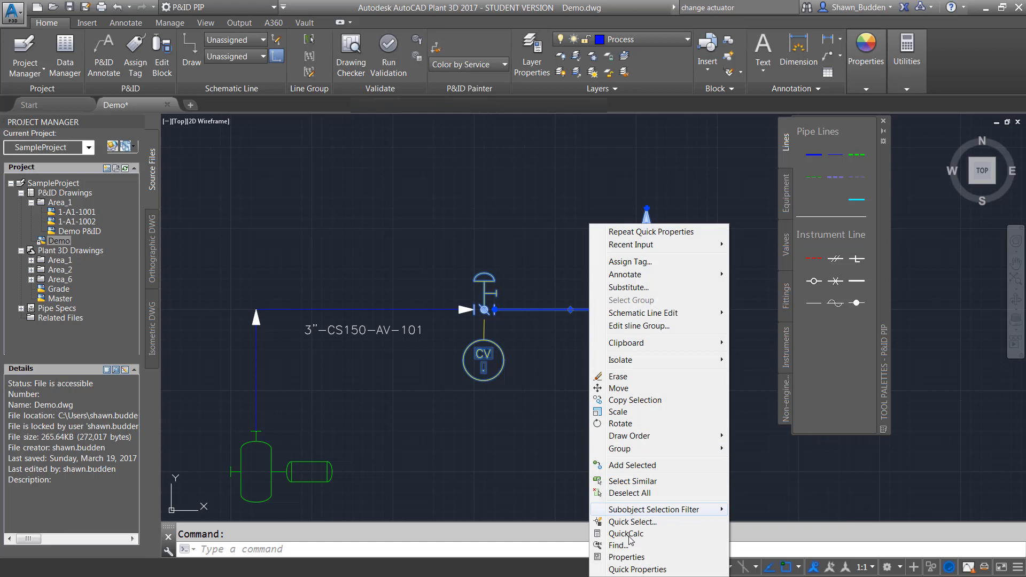
{"action": "left_click", "coordinate": [626, 557]}
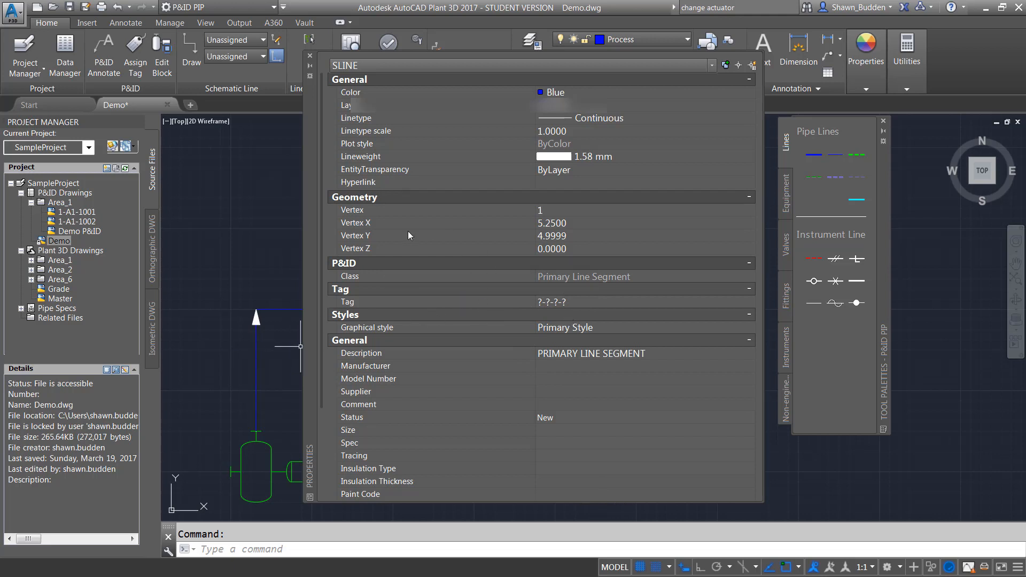
{"action": "left_click", "coordinate": [308, 55]}
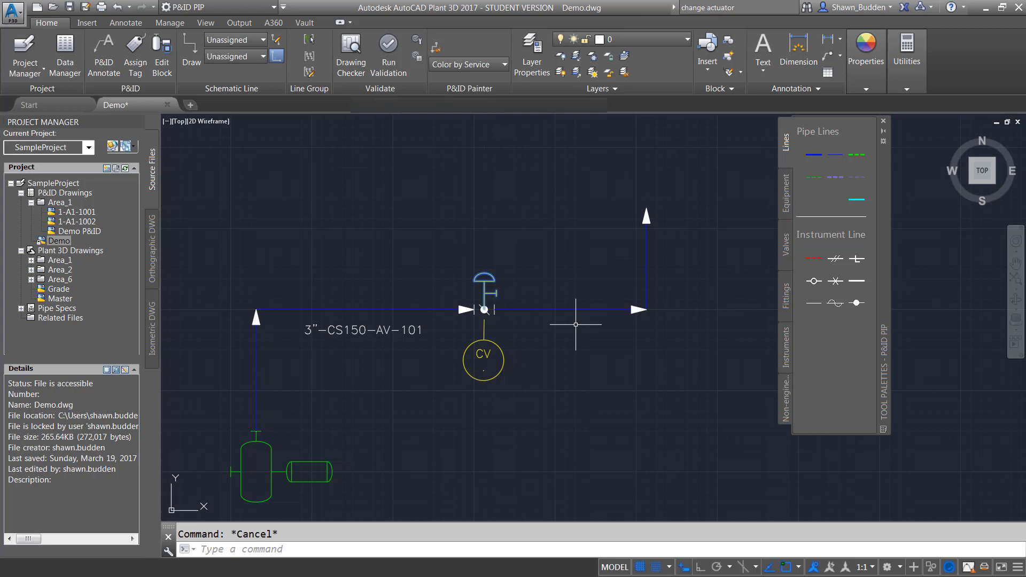
{"action": "mouse_move", "coordinate": [331, 312]}
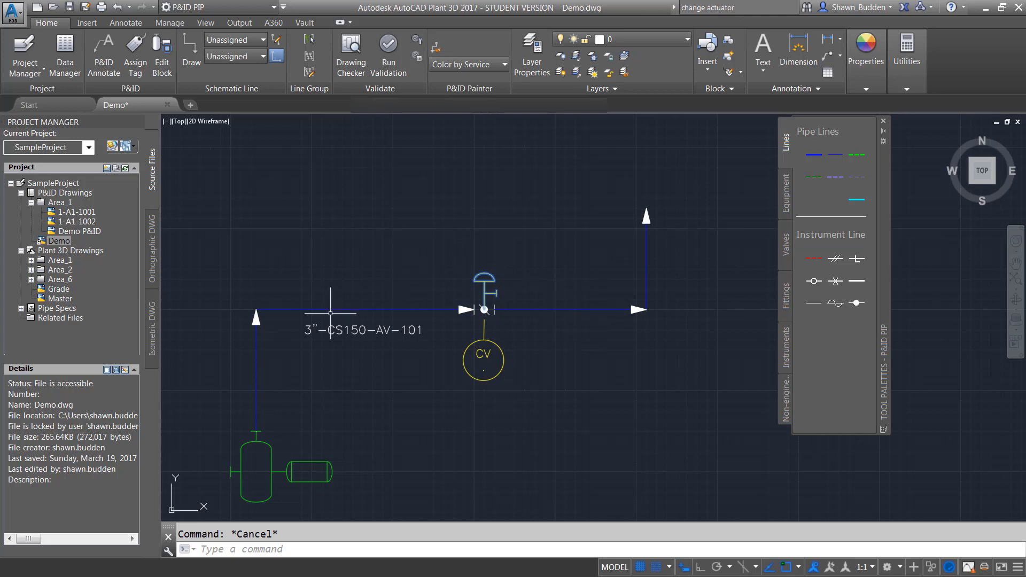
{"action": "mouse_move", "coordinate": [574, 307]}
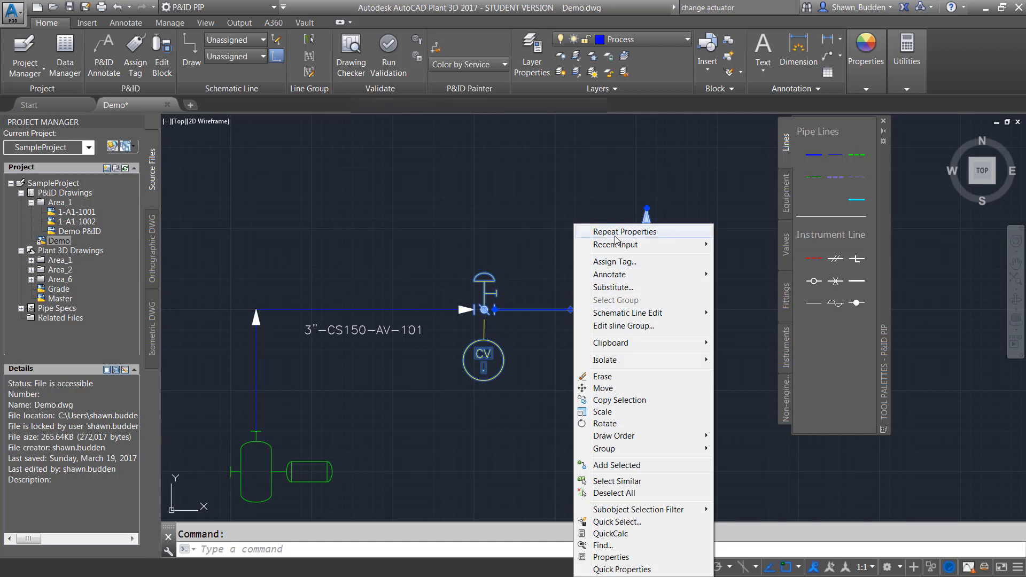
{"action": "mouse_move", "coordinate": [636, 312]}
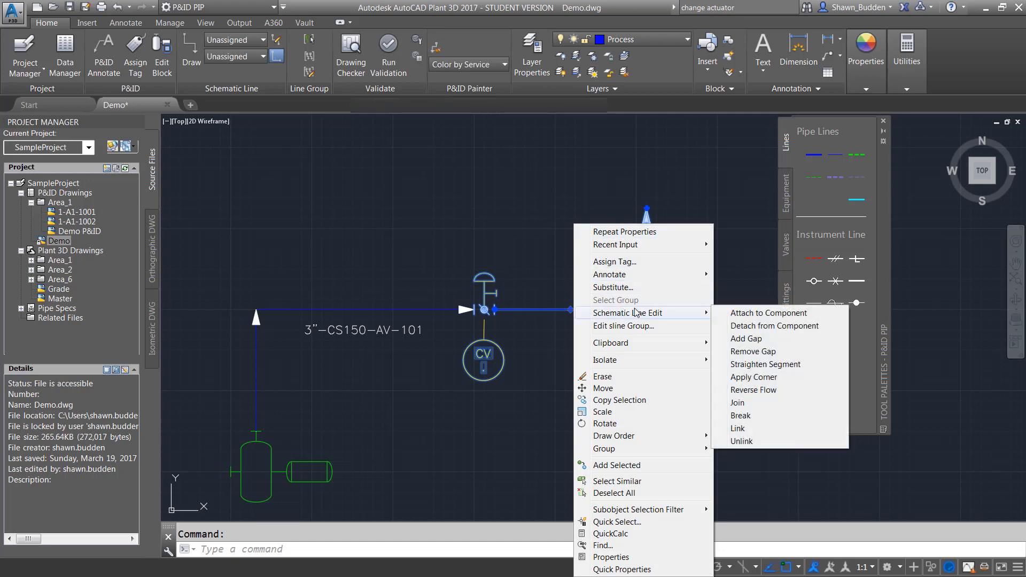
{"action": "mouse_move", "coordinate": [737, 429]}
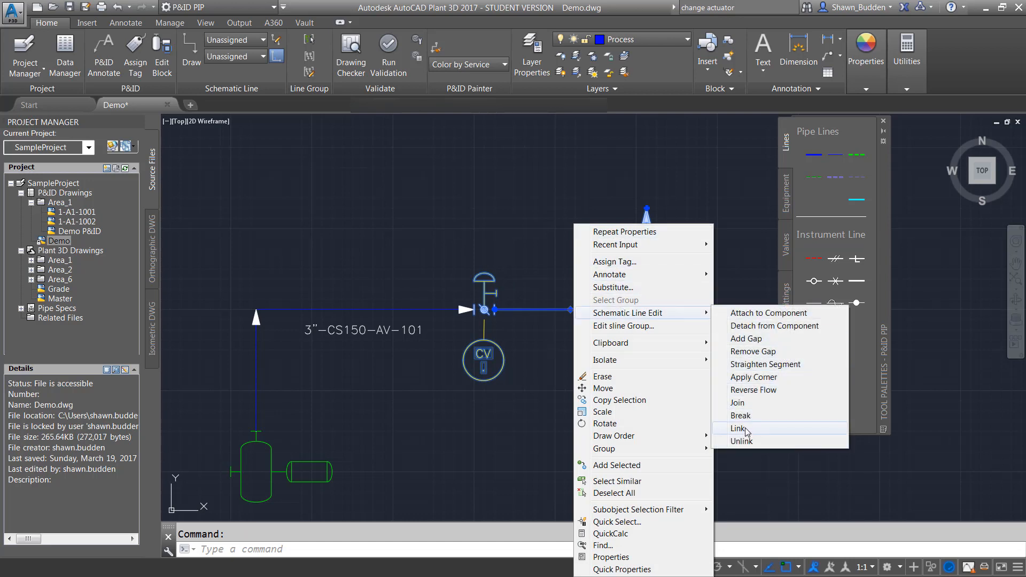
Link the downstream segment to the 3"-CS150-AV-101 line, discarding its empty ?-?-?-? data.
{"action": "left_click", "coordinate": [737, 427]}
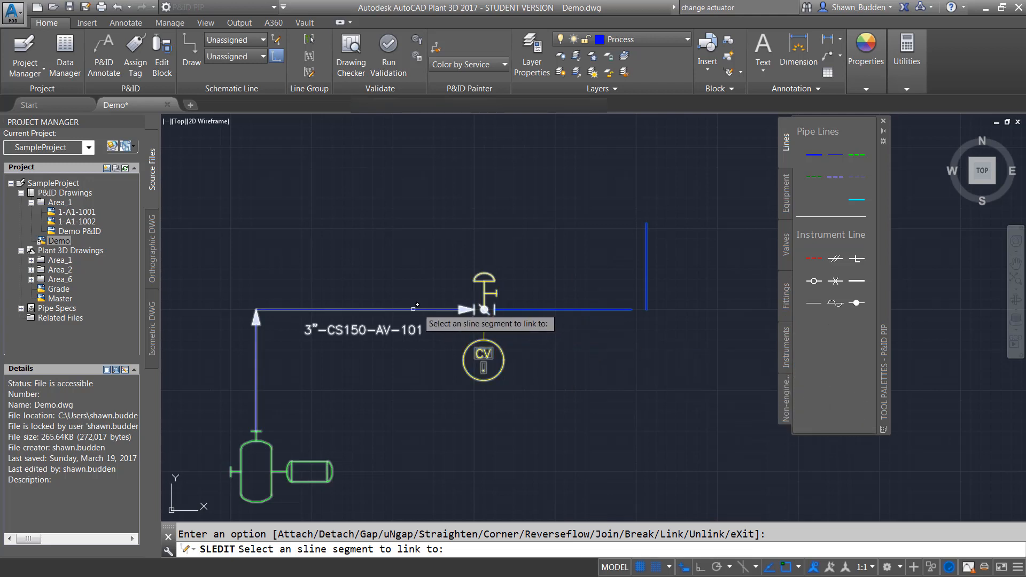
{"action": "left_click", "coordinate": [412, 309]}
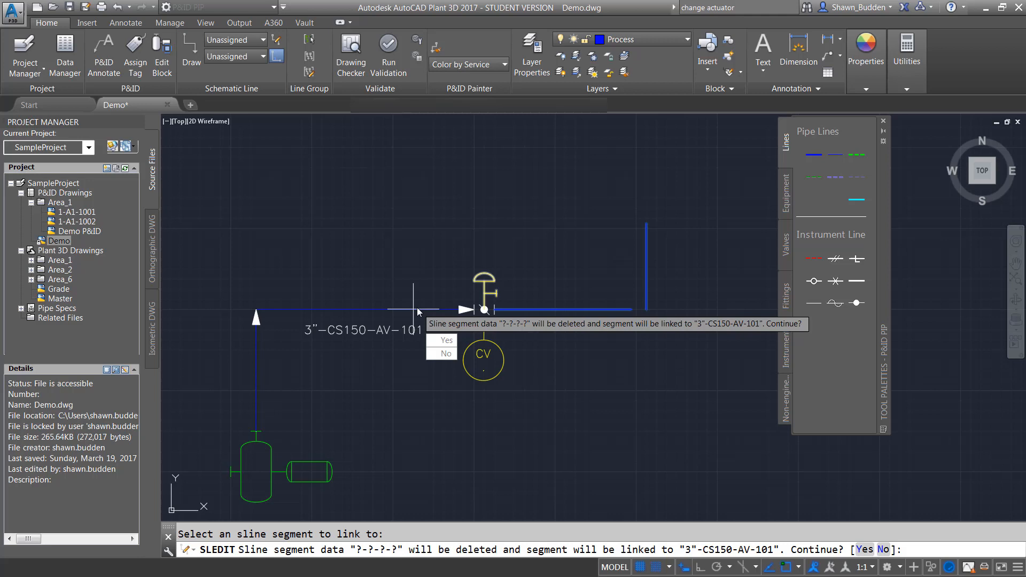
{"action": "mouse_move", "coordinate": [493, 335]}
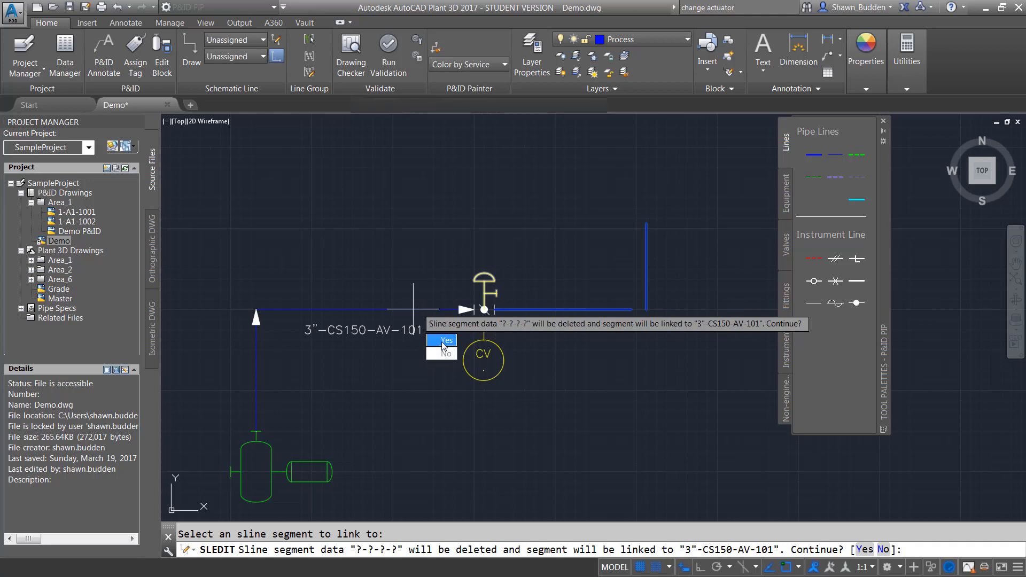
{"action": "left_click", "coordinate": [443, 340]}
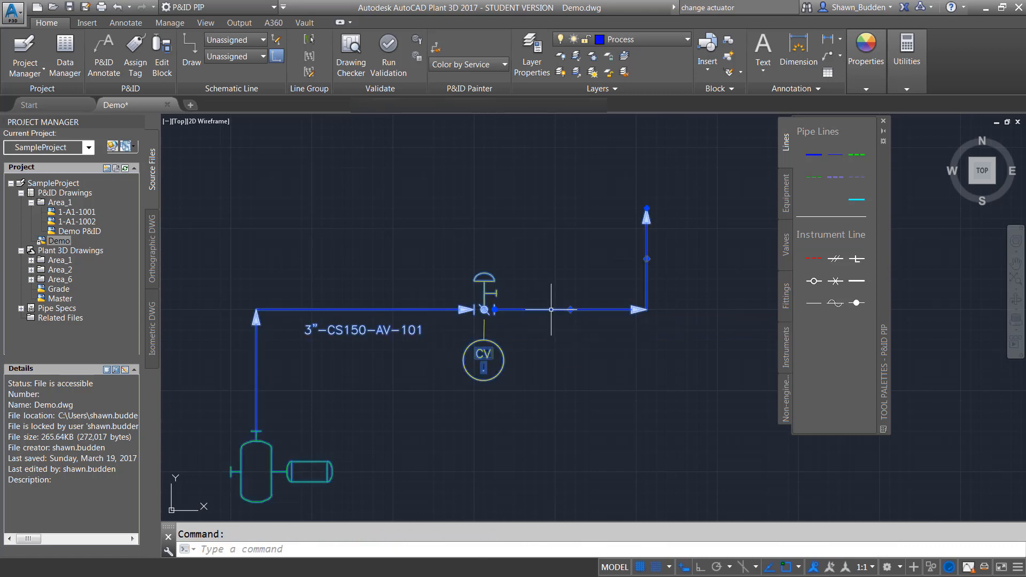
Assign the inherited 3"-CS150-AV-101 tag to the downstream segment with its label below the line.
{"action": "right_click", "coordinate": [550, 308]}
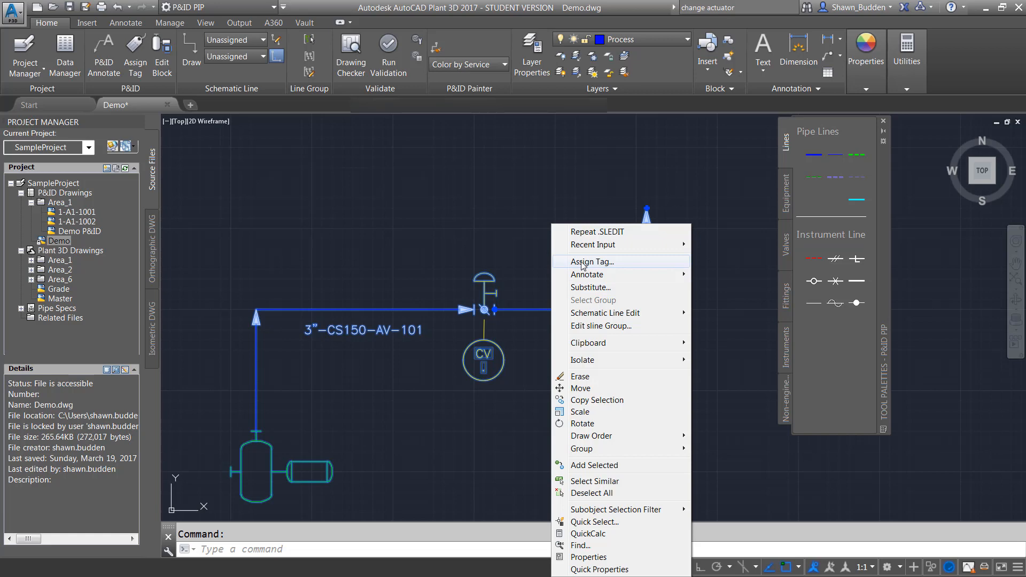
{"action": "left_click", "coordinate": [592, 260]}
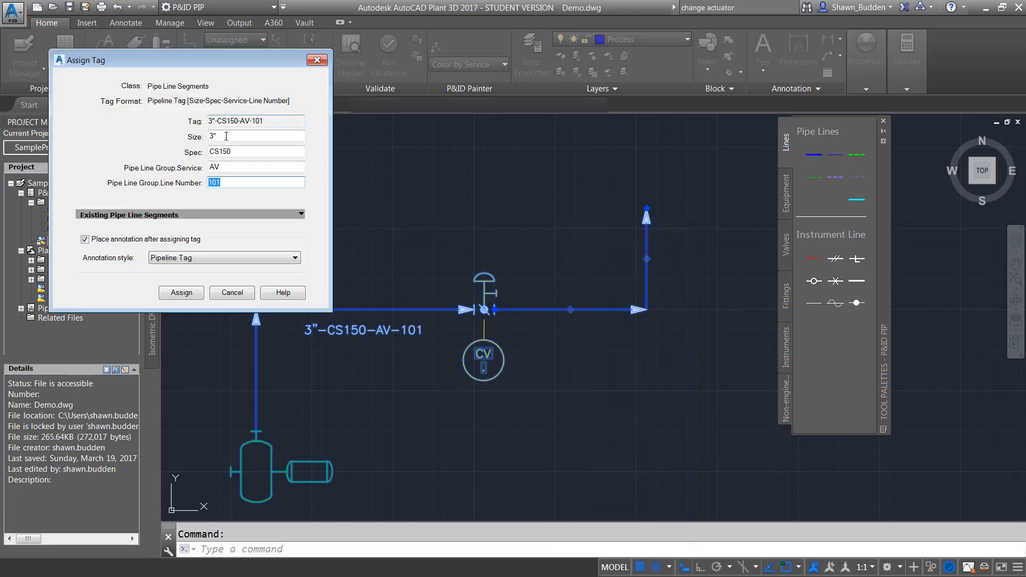
{"action": "left_click", "coordinate": [180, 292]}
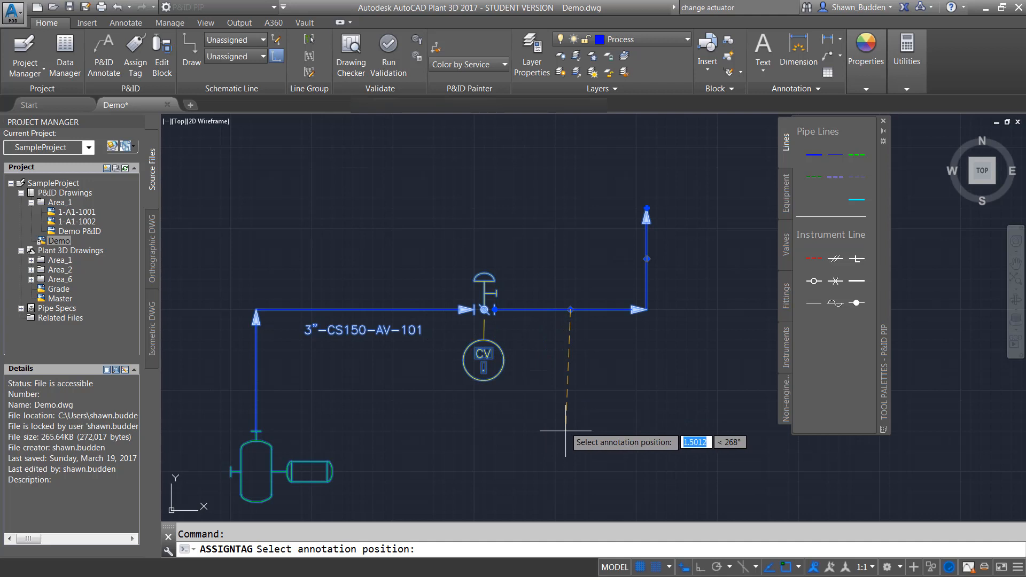
{"action": "left_click", "coordinate": [557, 434]}
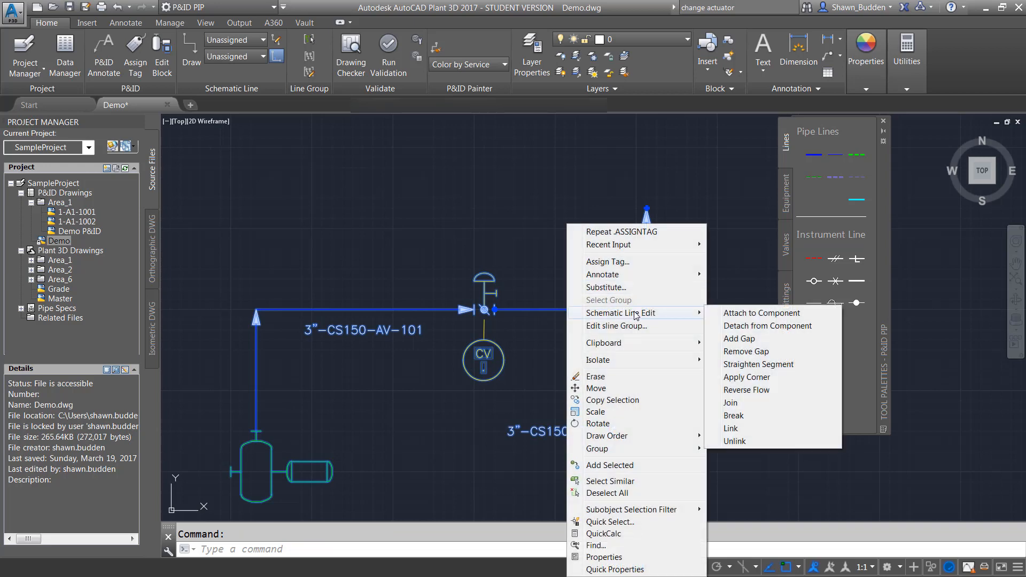
{"action": "mouse_move", "coordinate": [736, 402]}
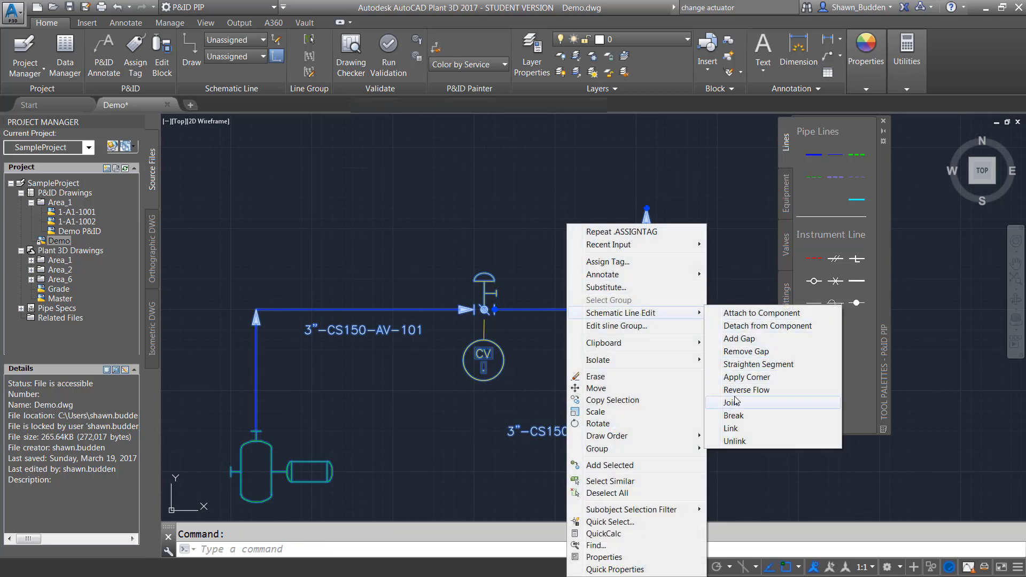
Start a Schematic Line Edit Join on the segments flanking the control valve.
{"action": "left_click", "coordinate": [733, 415]}
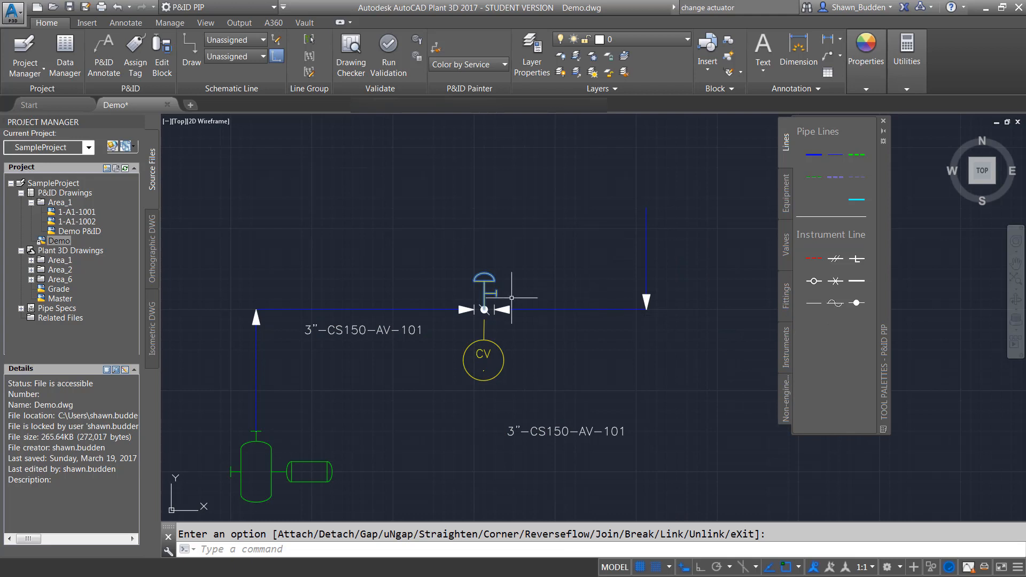
{"action": "mouse_move", "coordinate": [547, 350]}
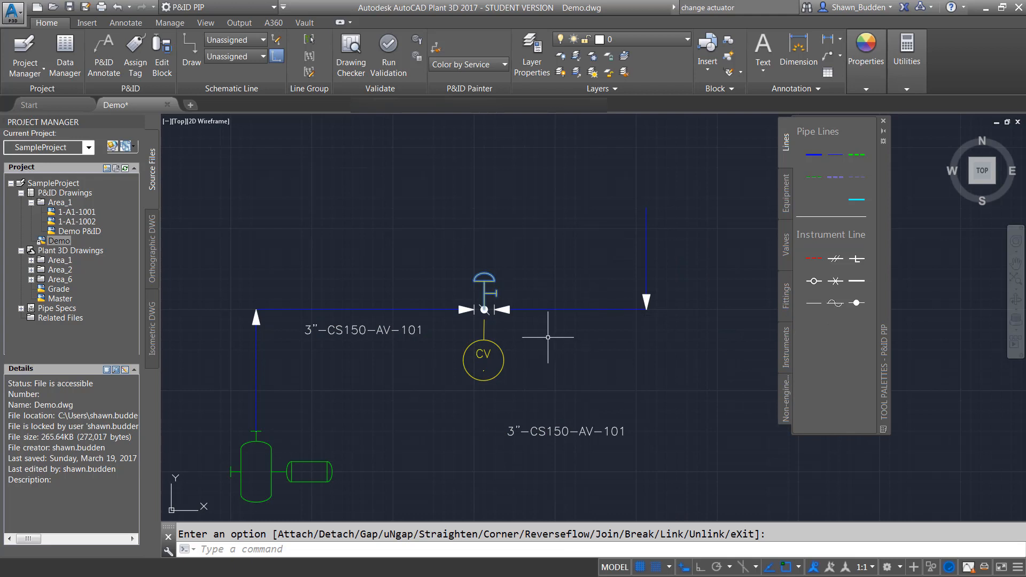